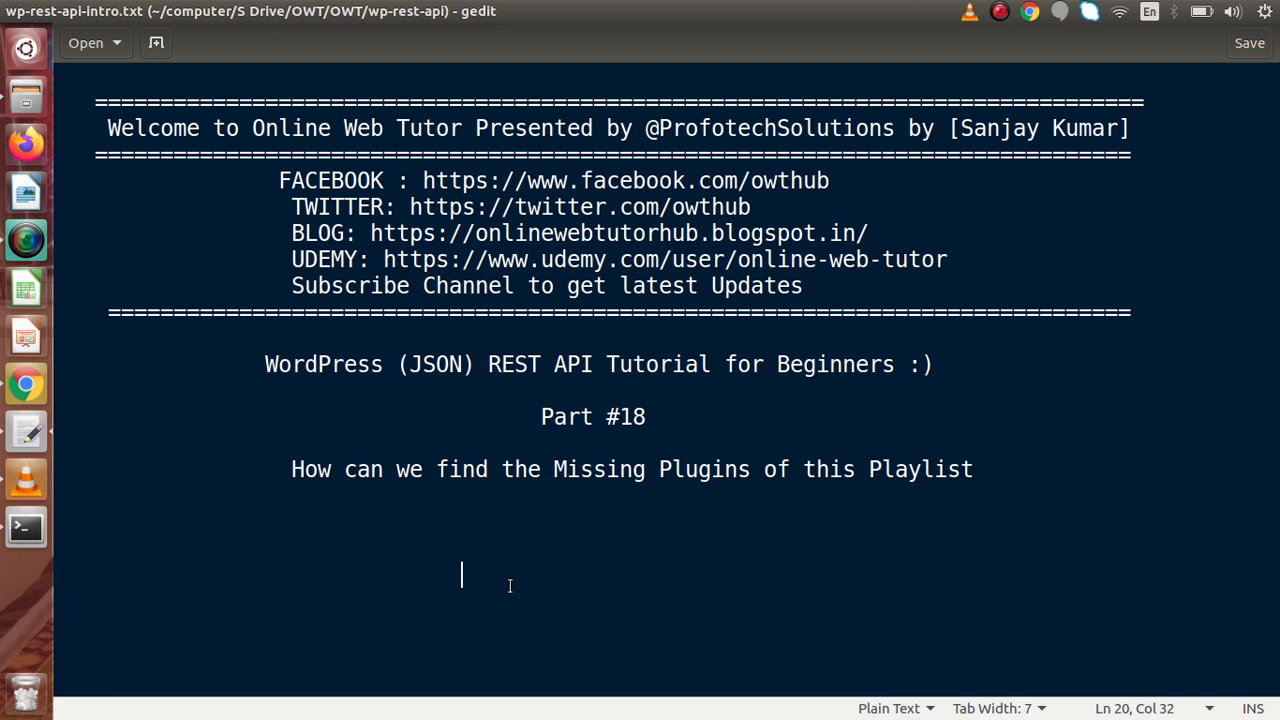
pyautogui.moveTo(664, 502)
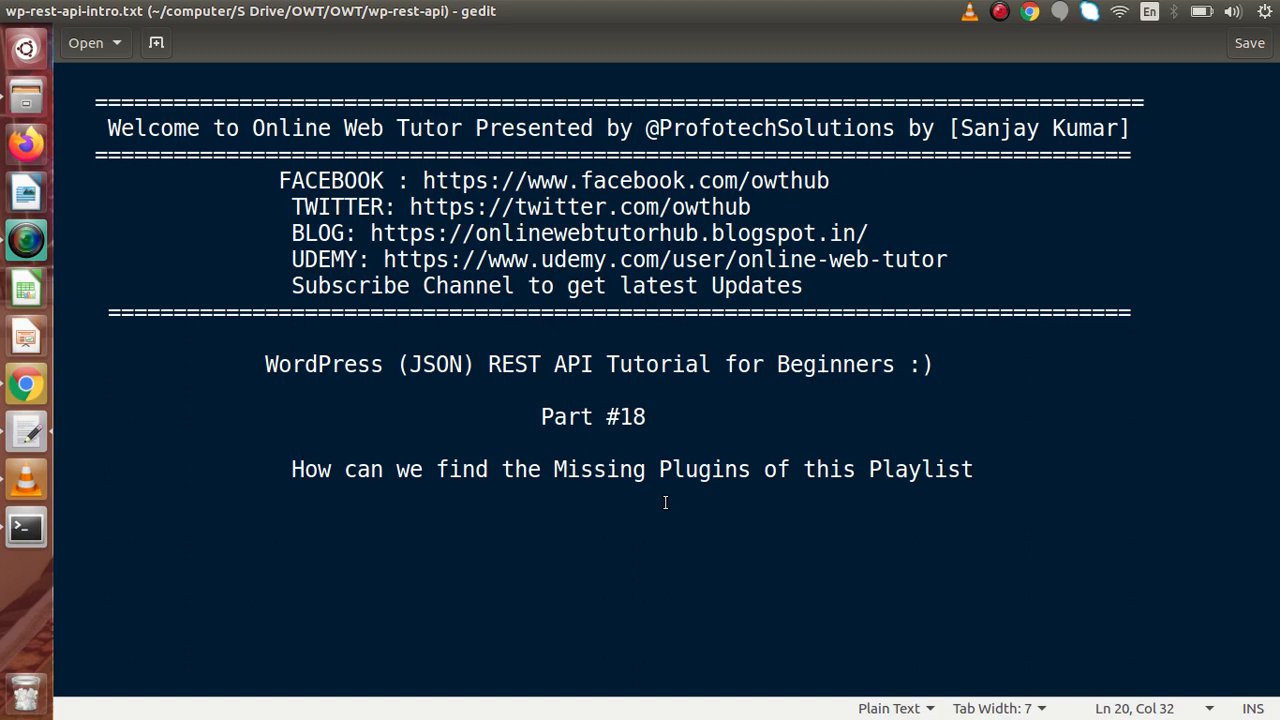
# Show the WordPress.org json-api plugin page and select its web address
pyautogui.click(460, 576)
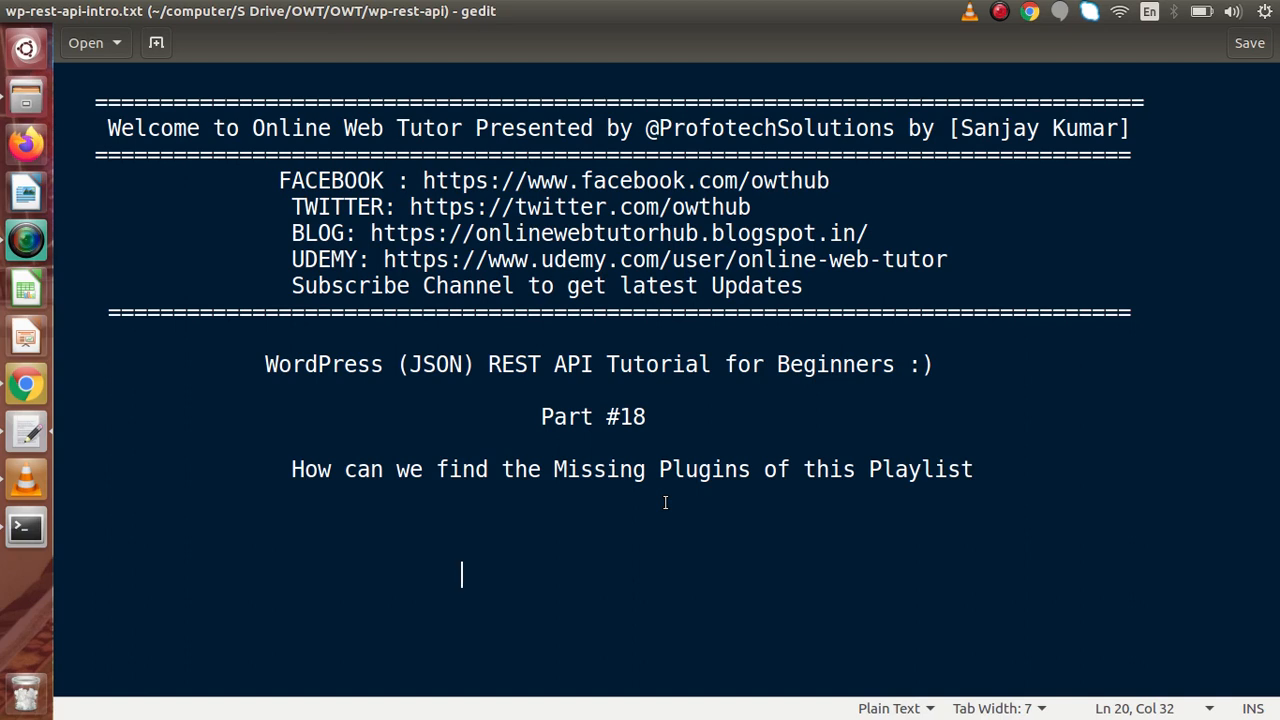
pyautogui.moveTo(410, 366)
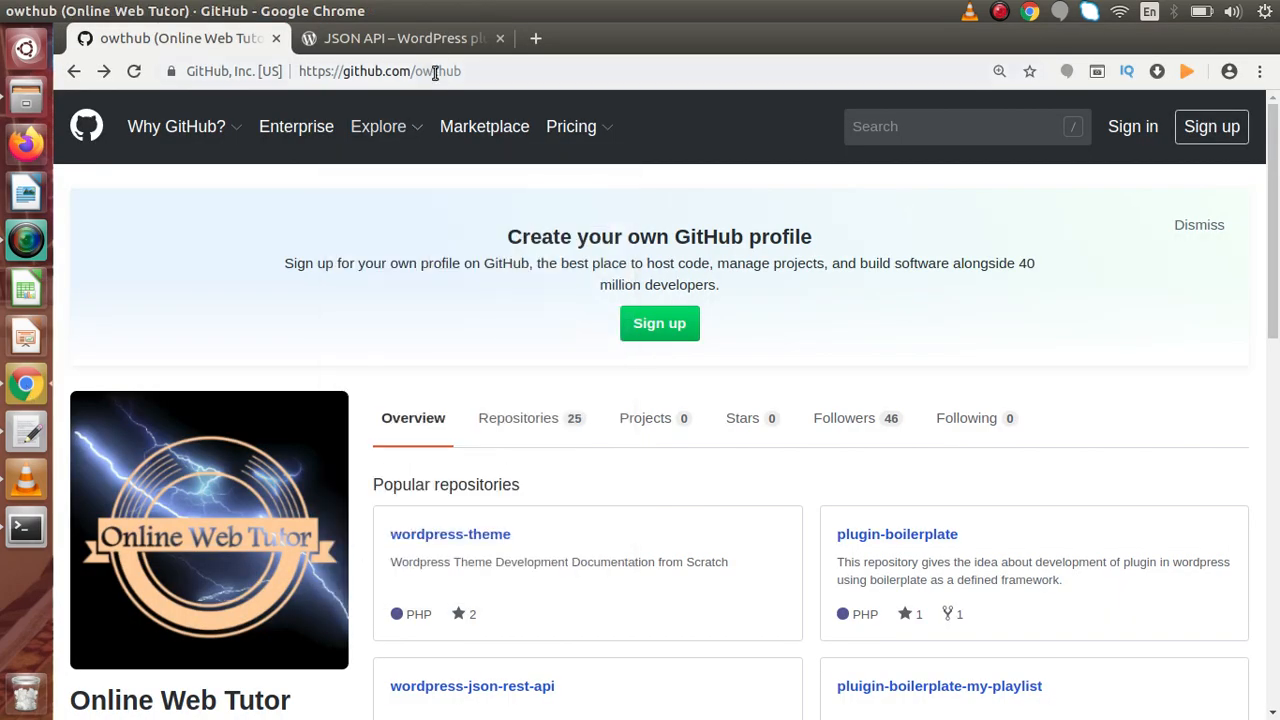
pyautogui.click(400, 38)
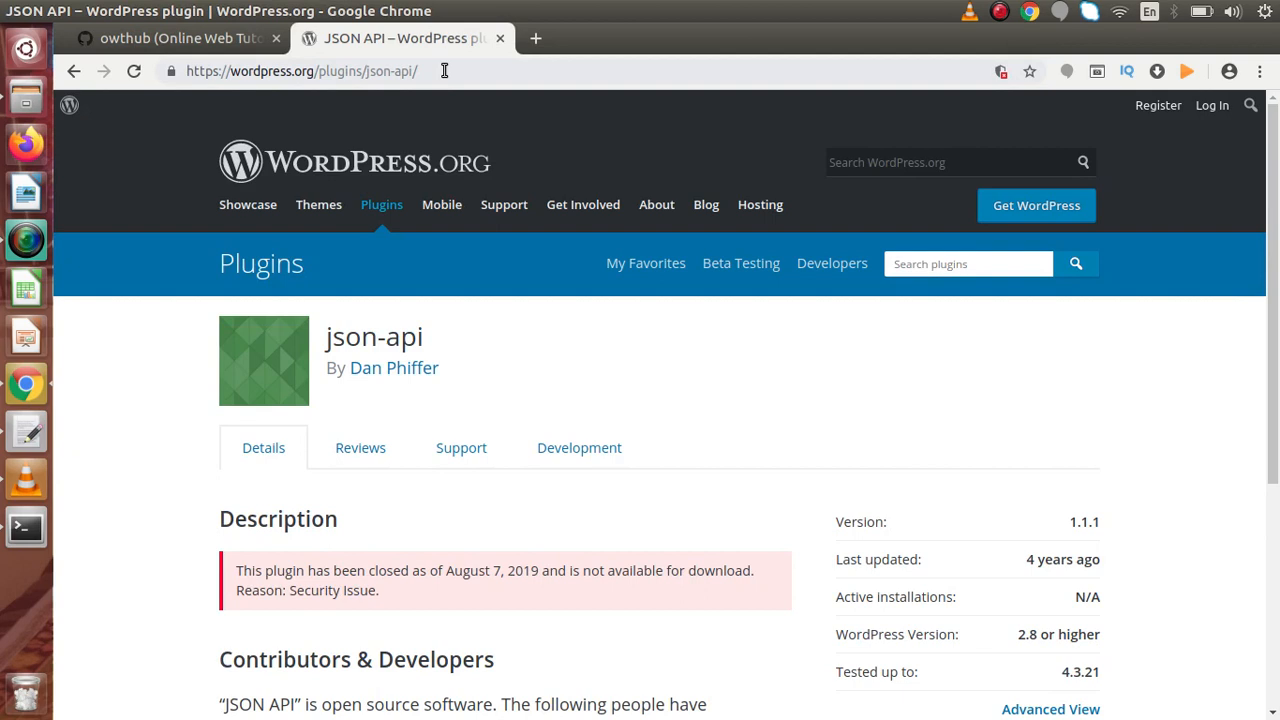
pyautogui.moveTo(492, 72)
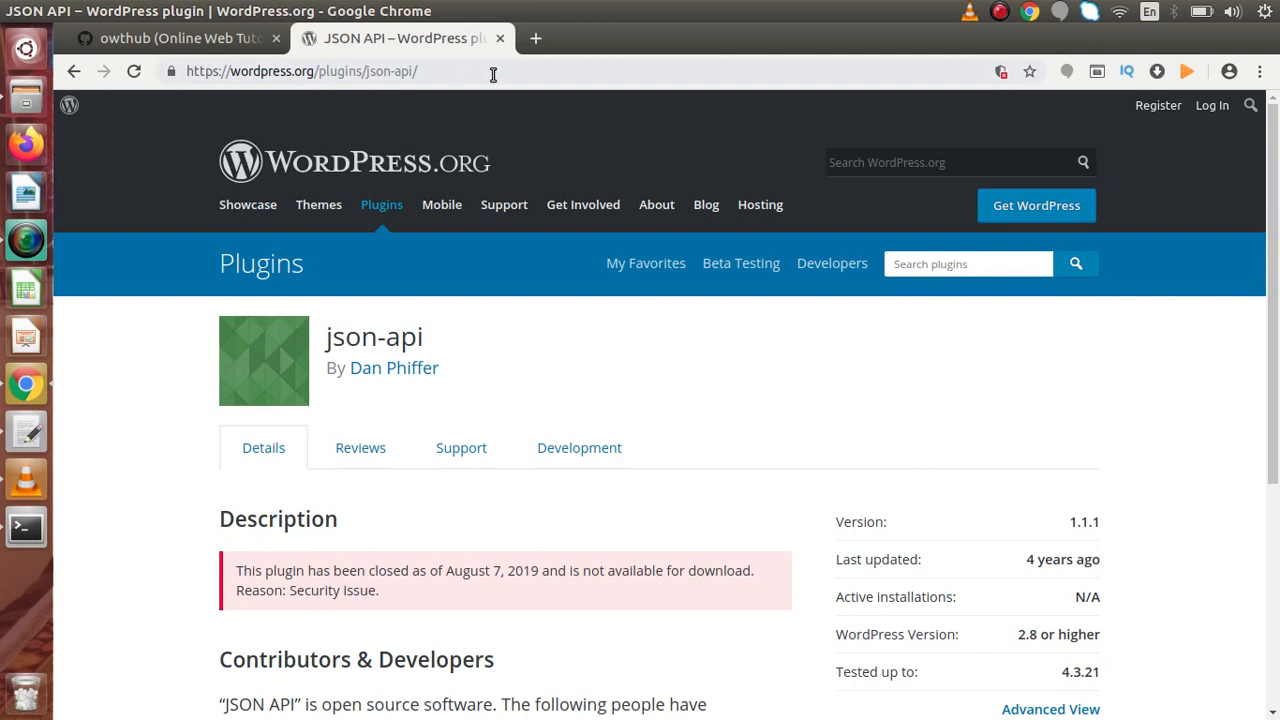
pyautogui.click(300, 72)
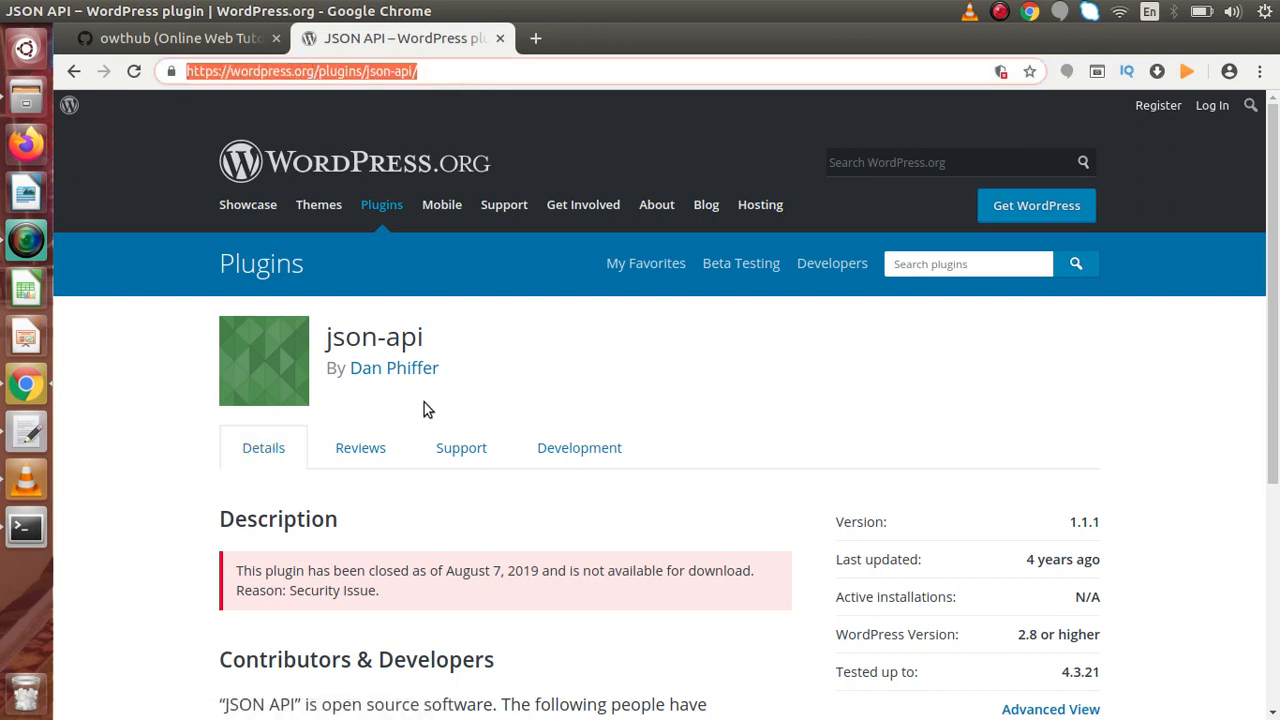
pyautogui.moveTo(394, 368)
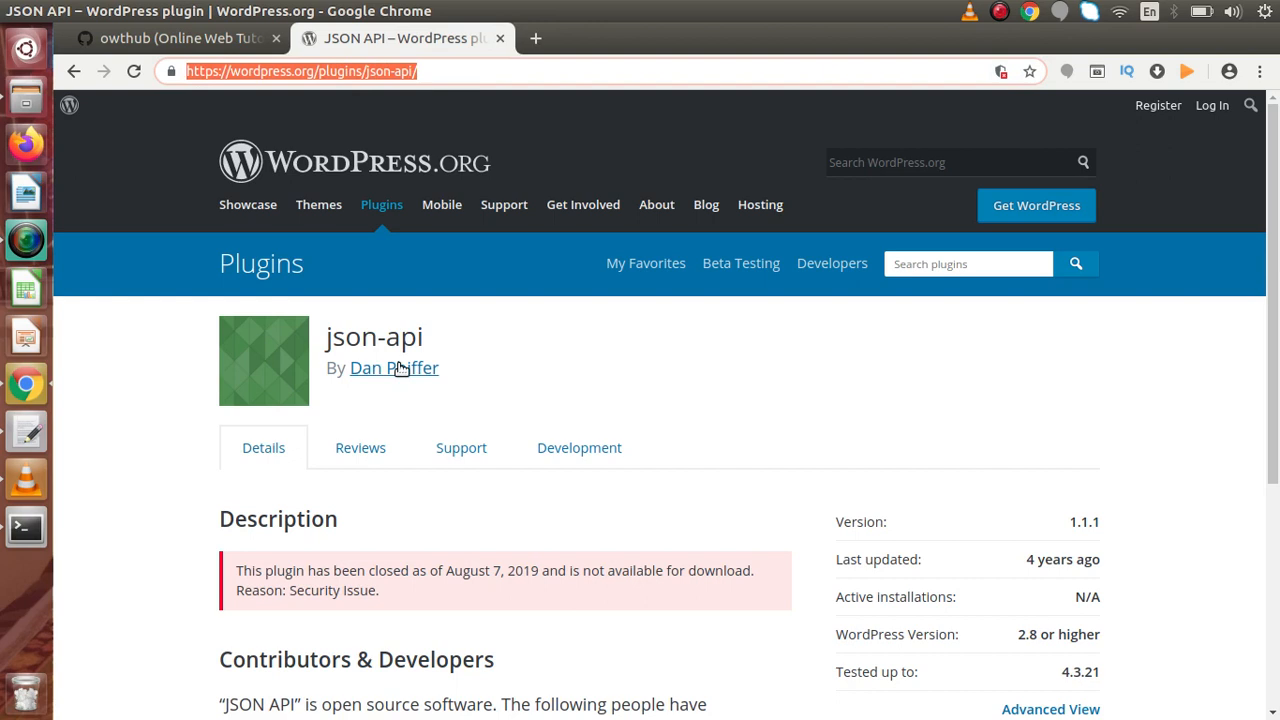
pyautogui.moveTo(540, 390)
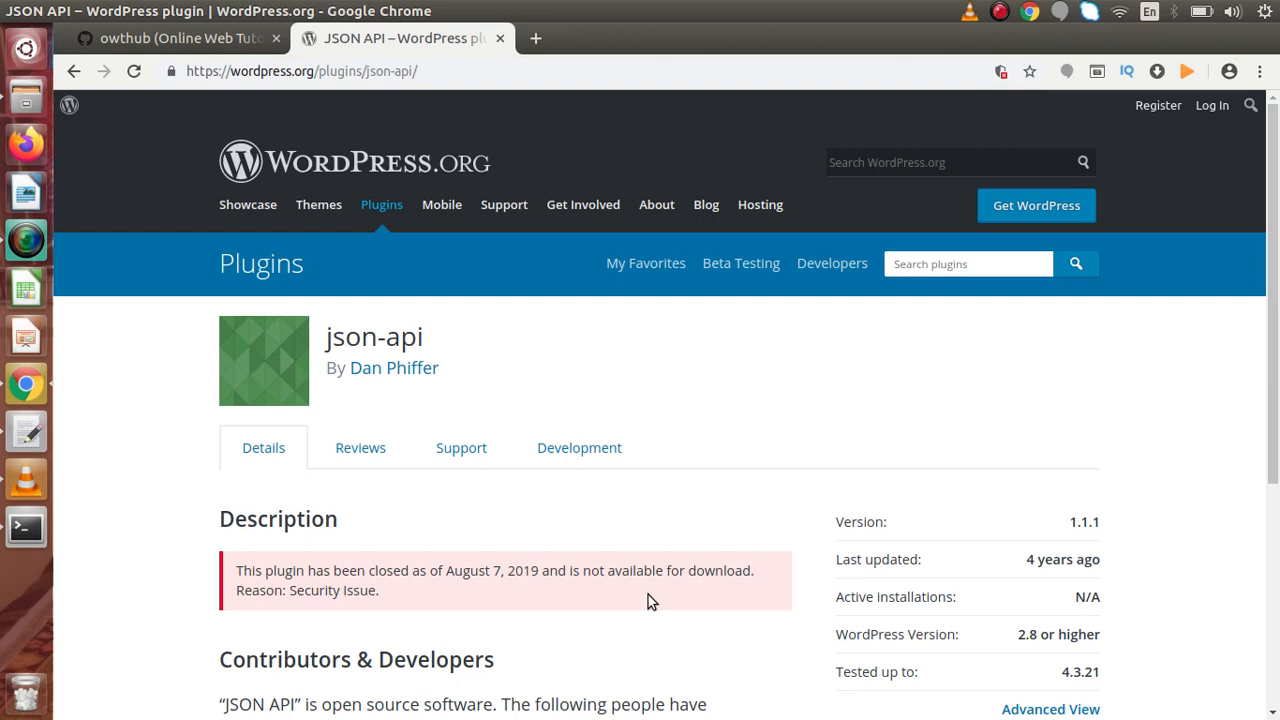
pyautogui.moveTo(460, 448)
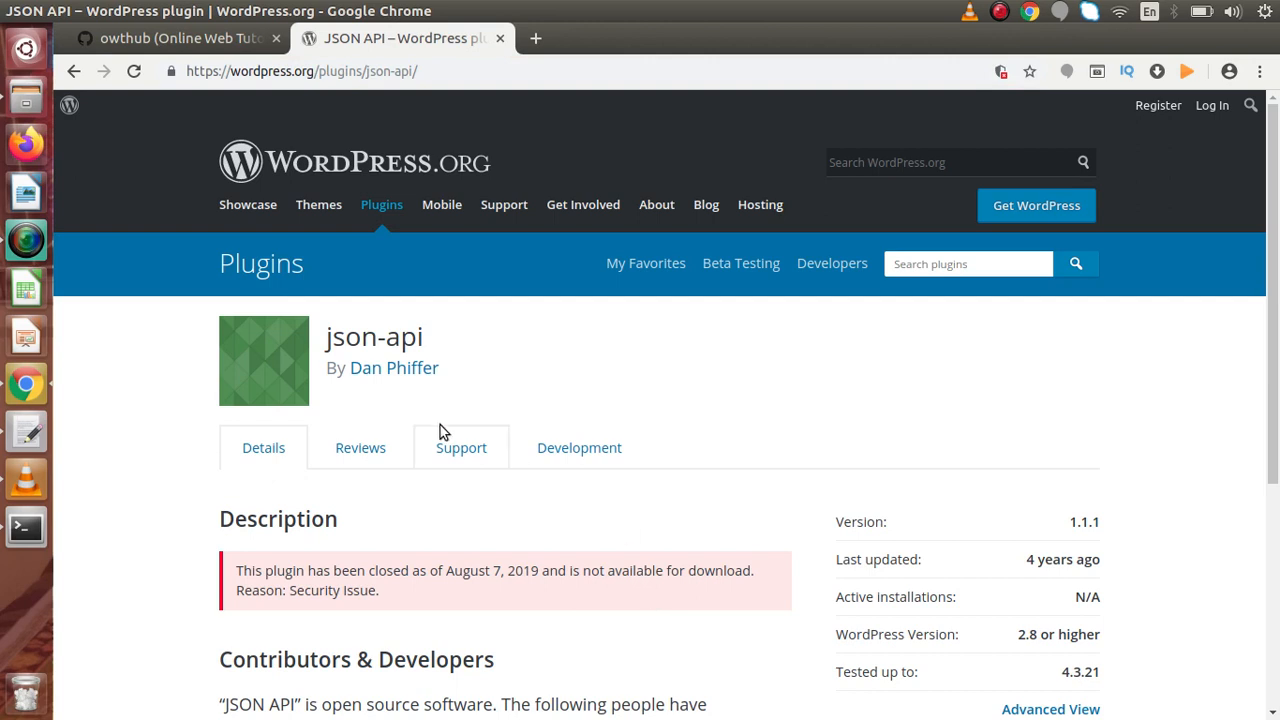
pyautogui.moveTo(180, 38)
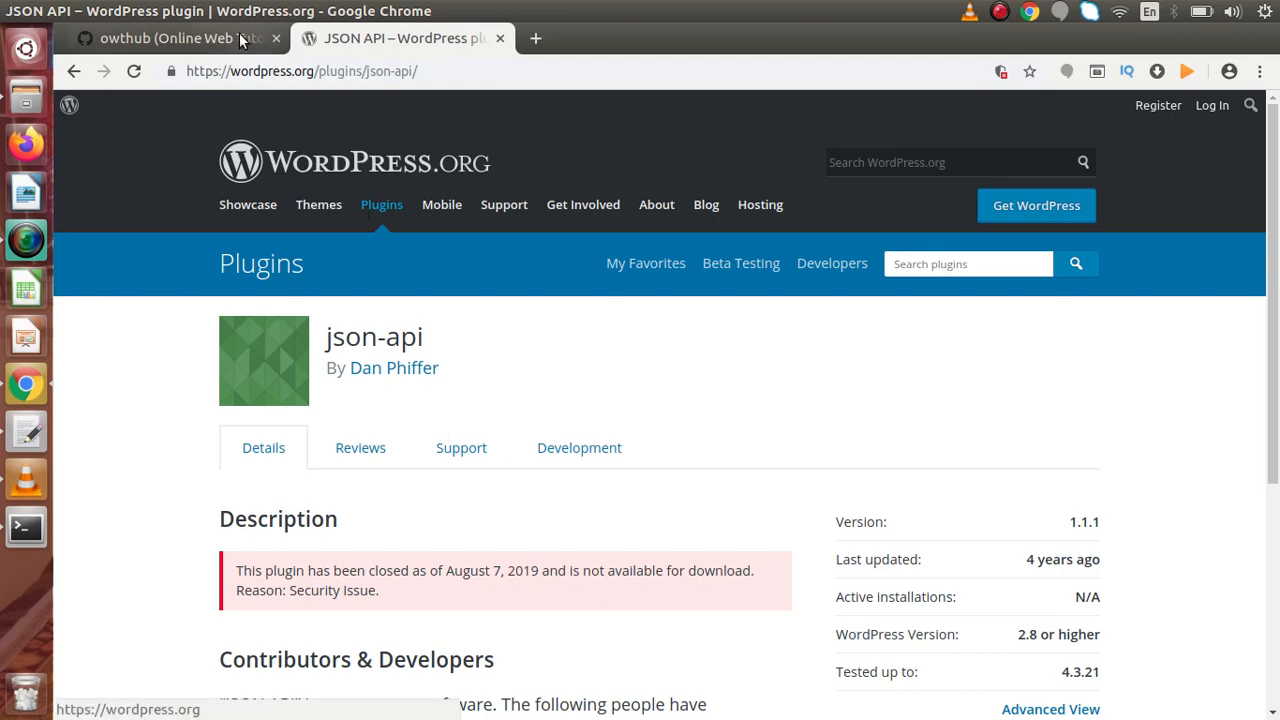
# List the owthub profile's repositories and go into wp-json-api-plugin
pyautogui.click(164, 38)
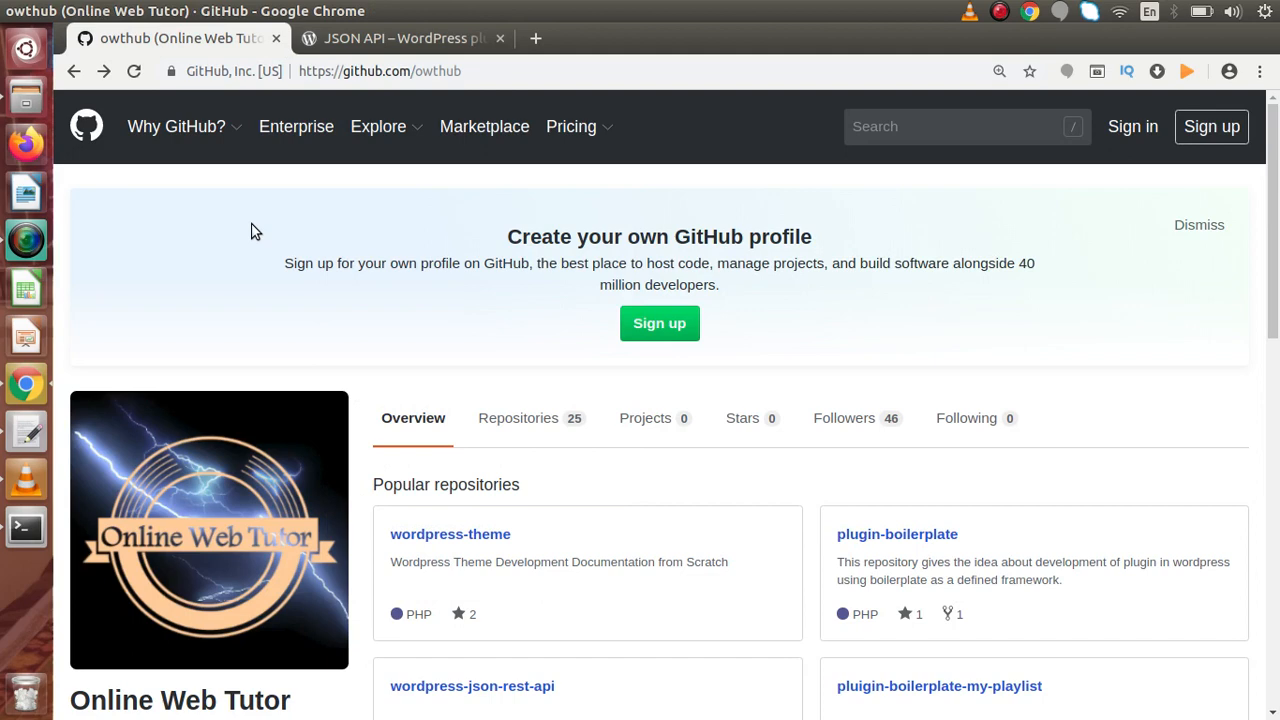
pyautogui.moveTo(506, 392)
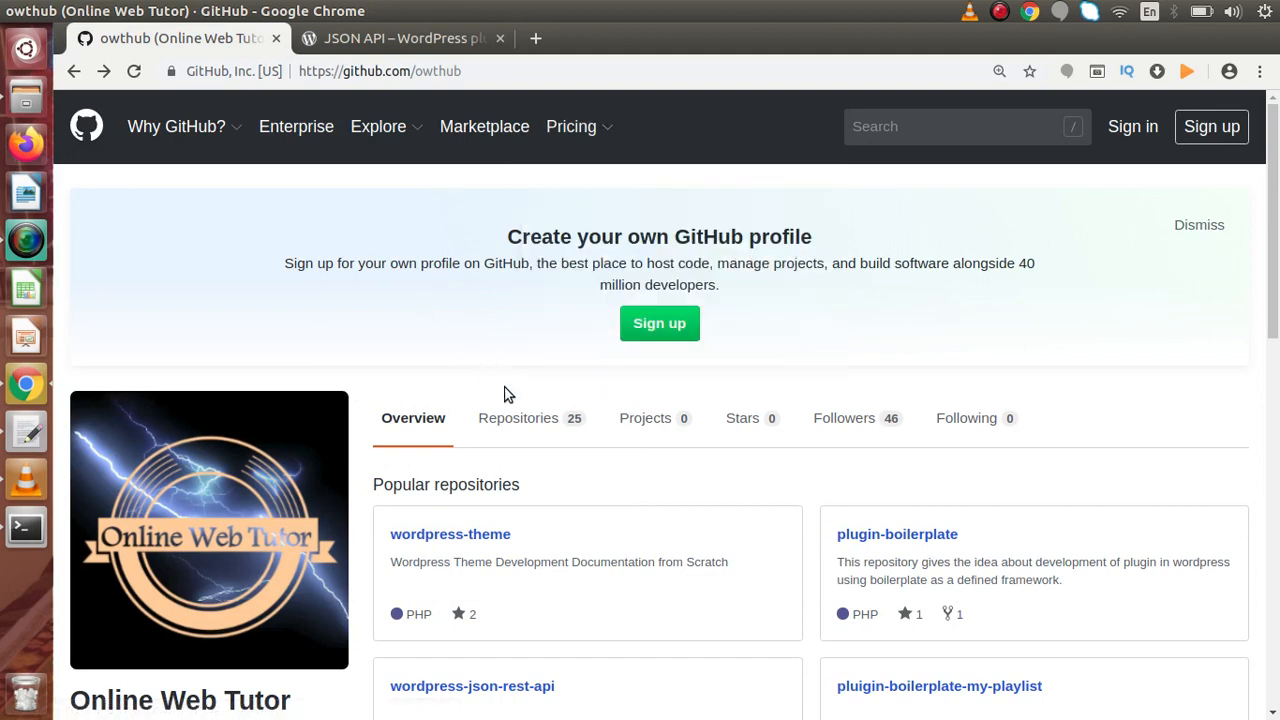
pyautogui.click(518, 418)
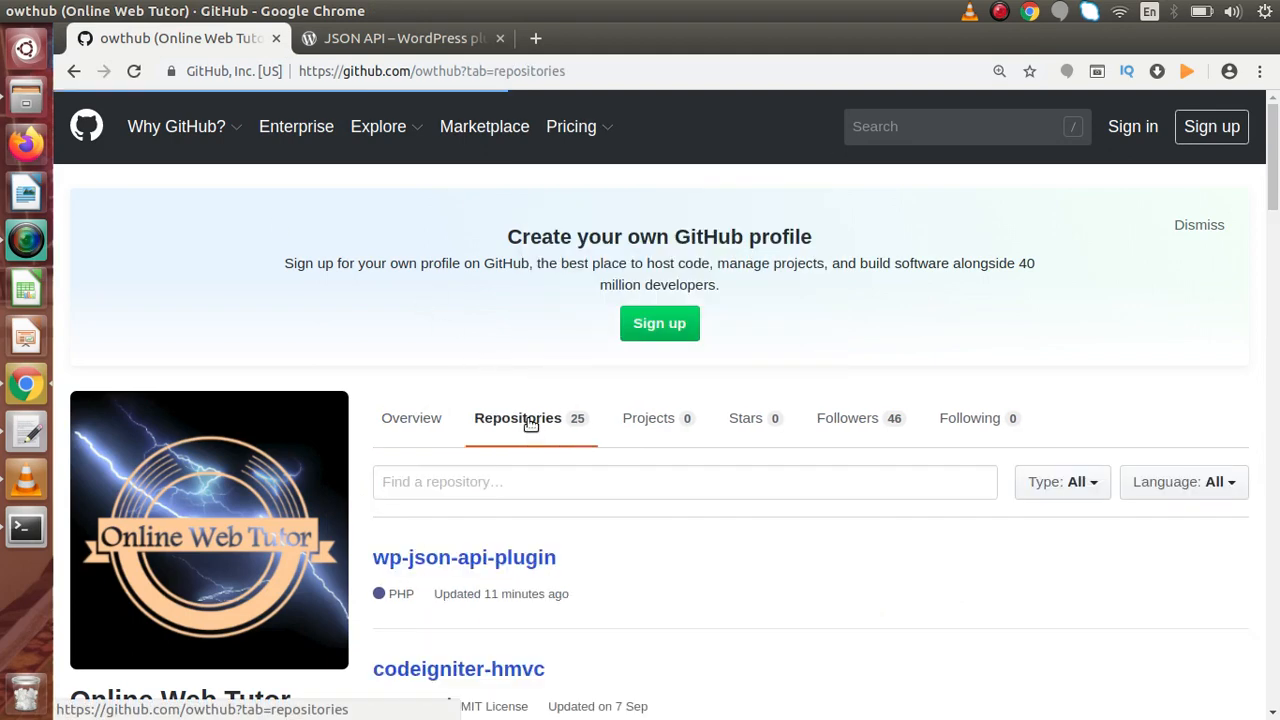
pyautogui.scroll(-3)
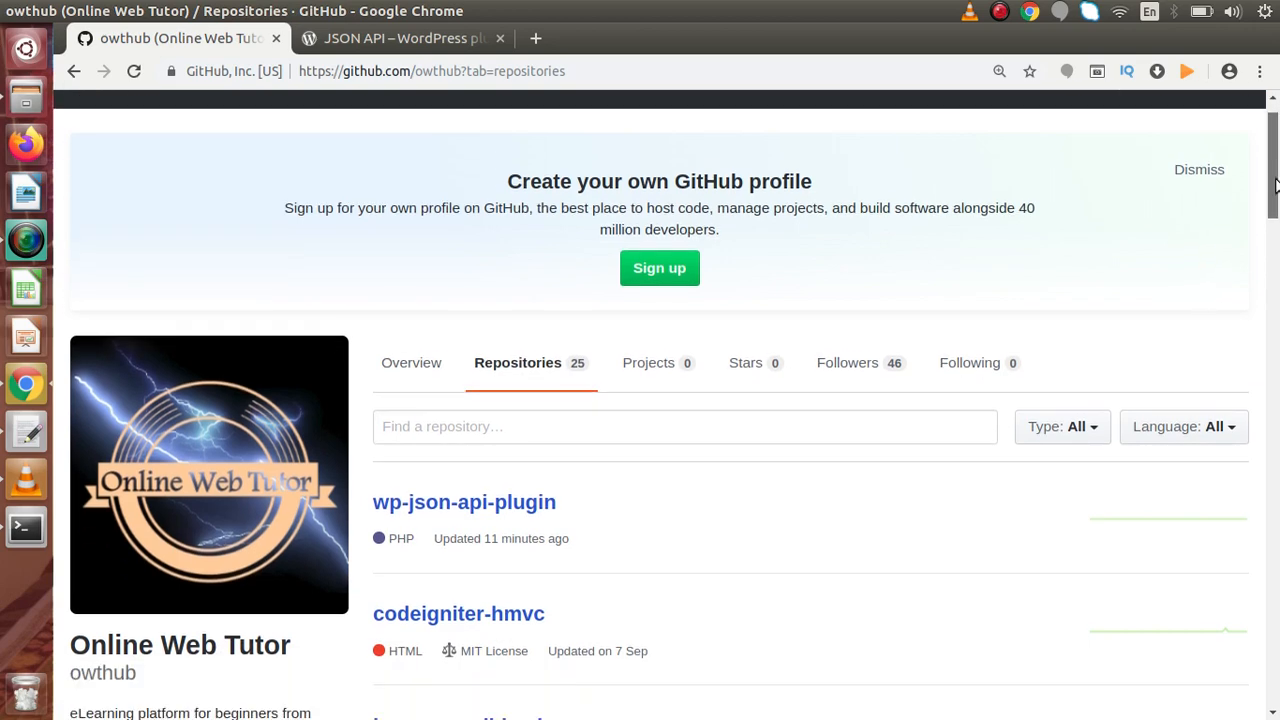
pyautogui.scroll(-3)
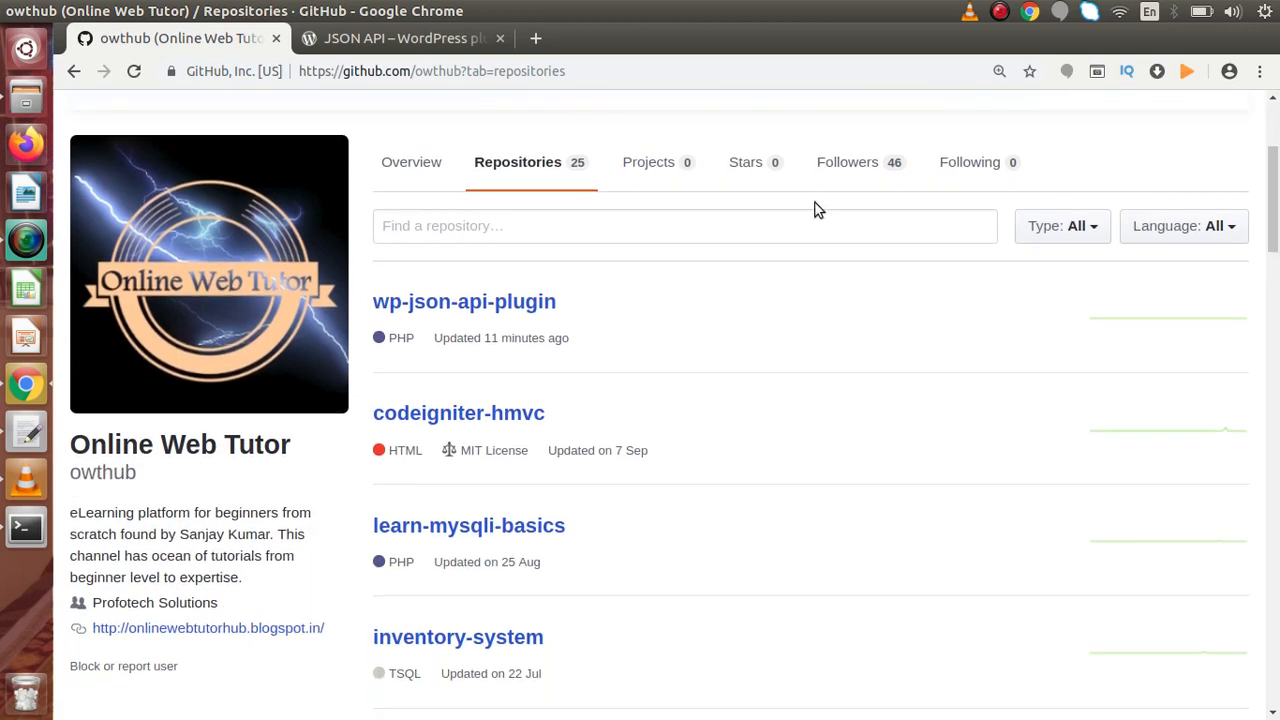
pyautogui.moveTo(518, 352)
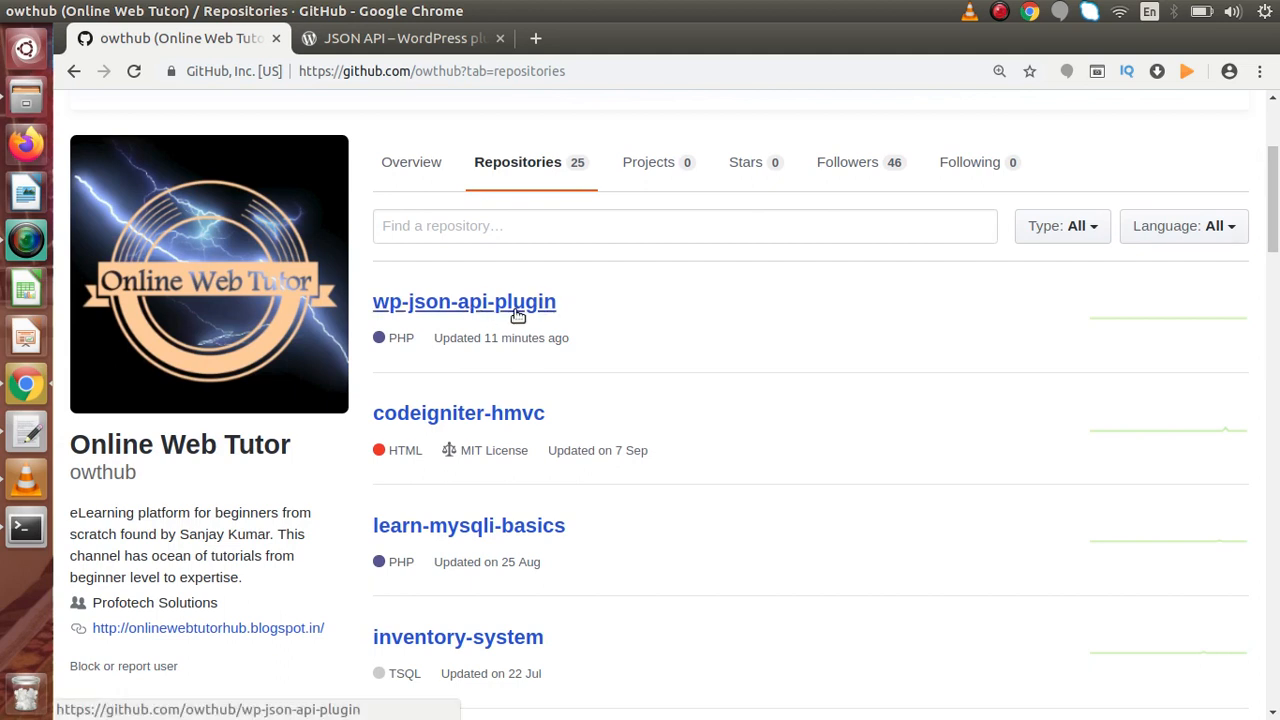
pyautogui.moveTo(474, 330)
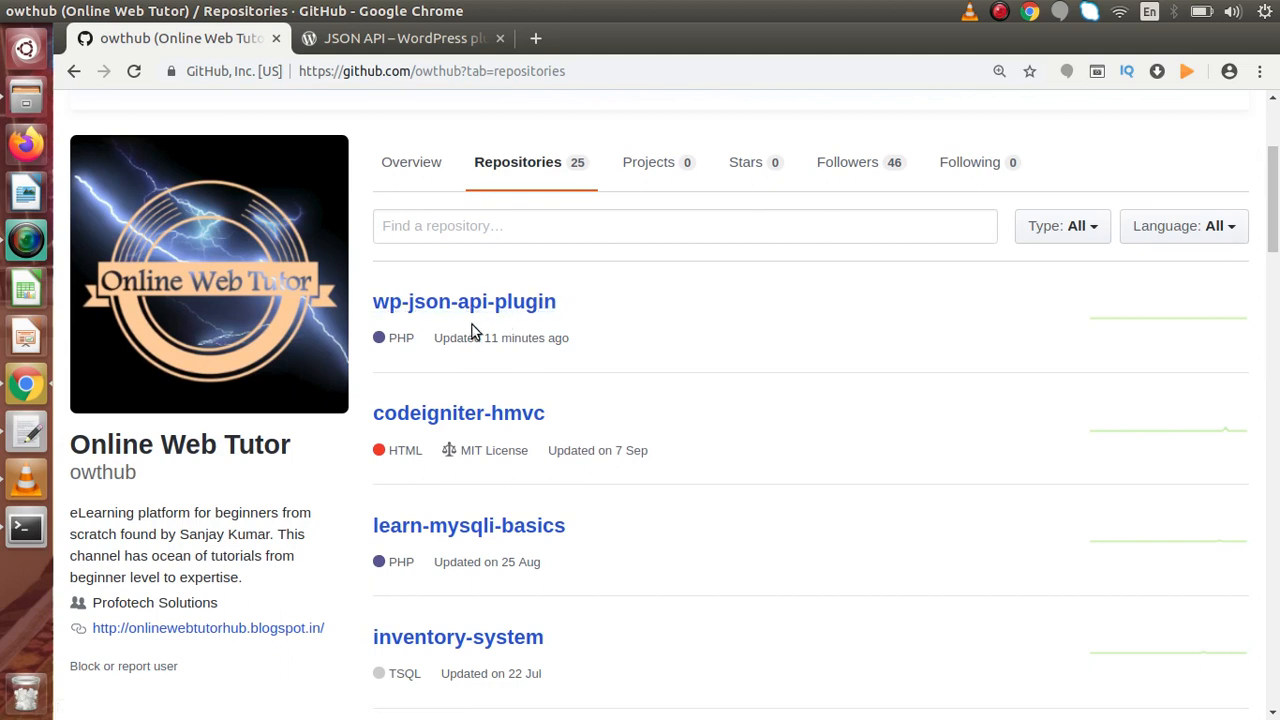
pyautogui.click(464, 300)
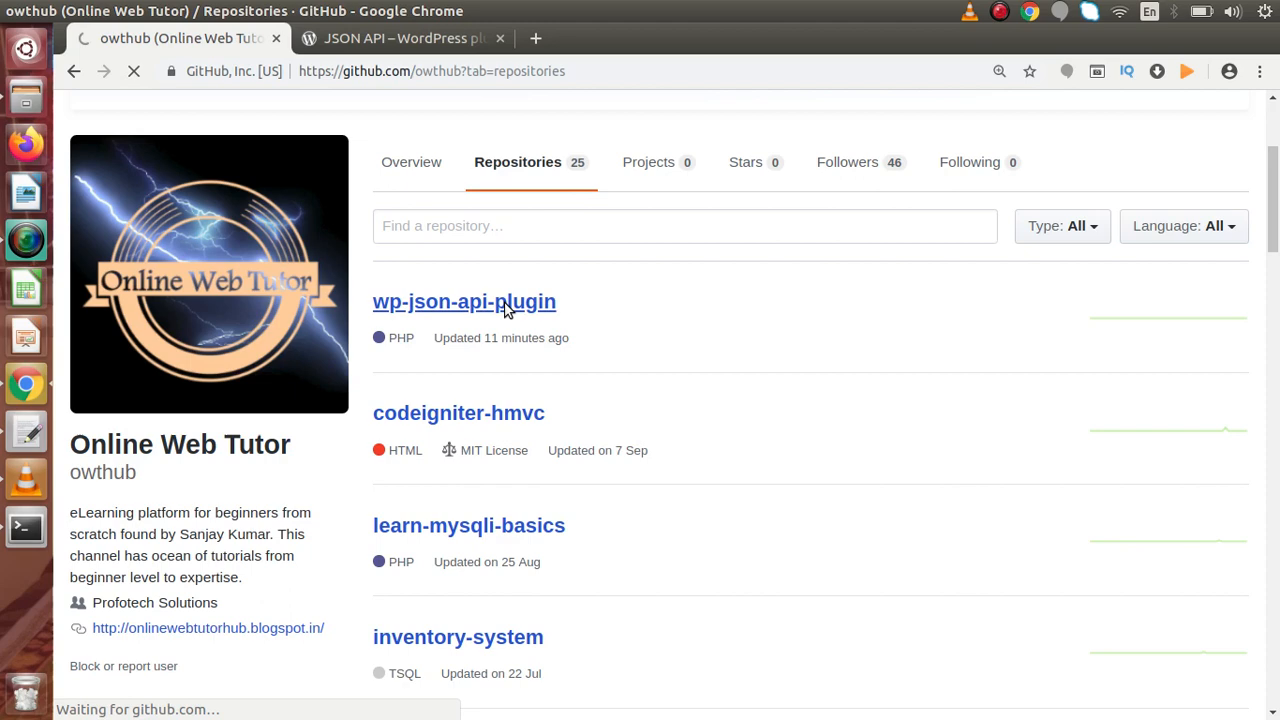
pyautogui.click(464, 300)
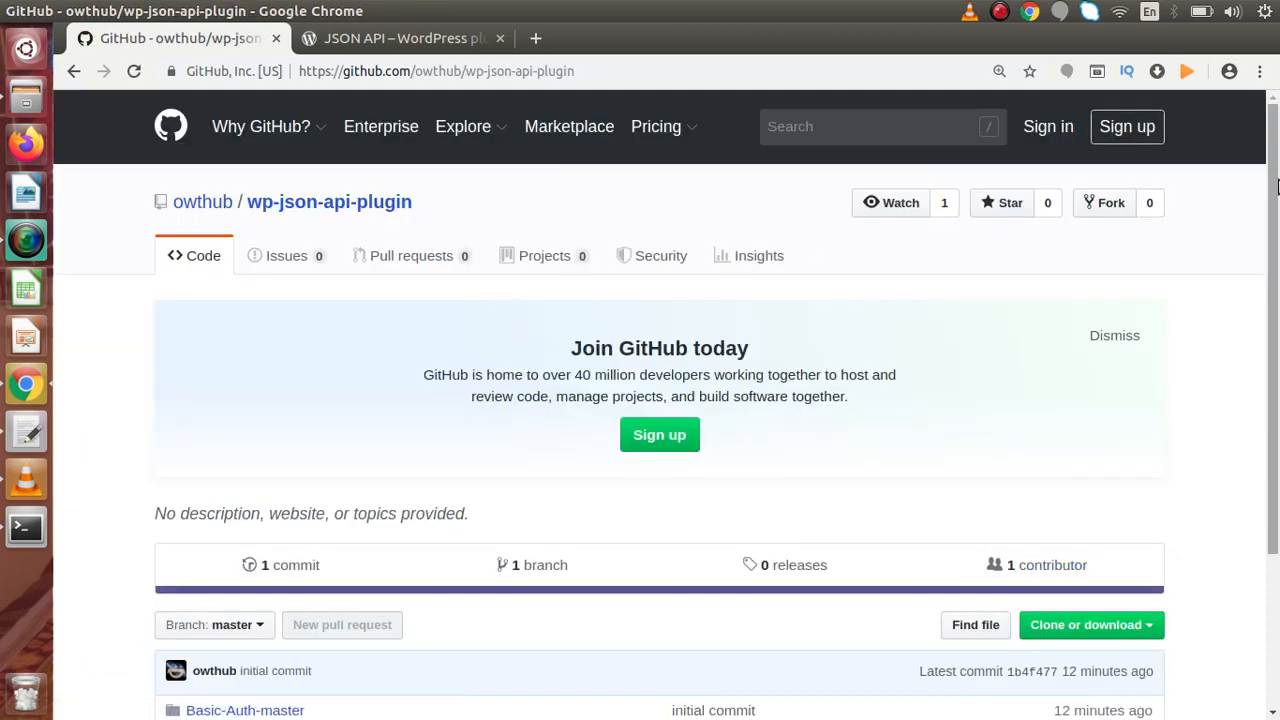
pyautogui.scroll(-3)
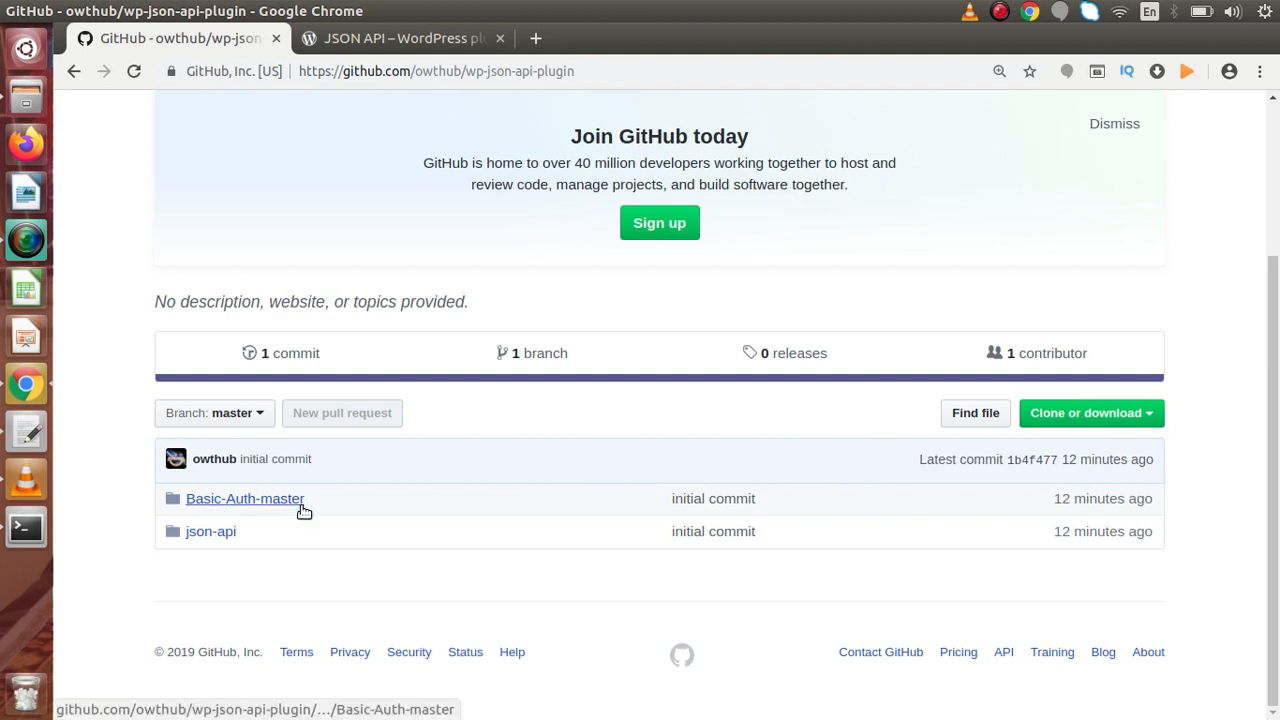
pyautogui.moveTo(238, 544)
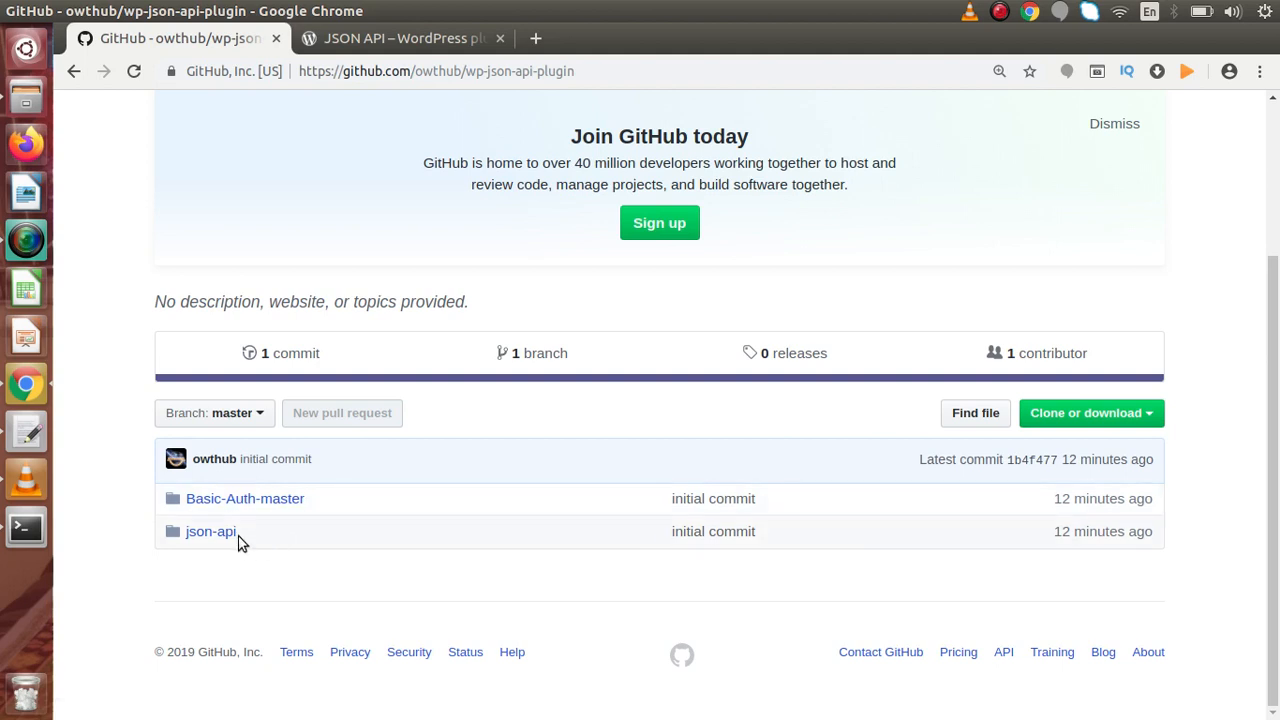
pyautogui.moveTo(210, 532)
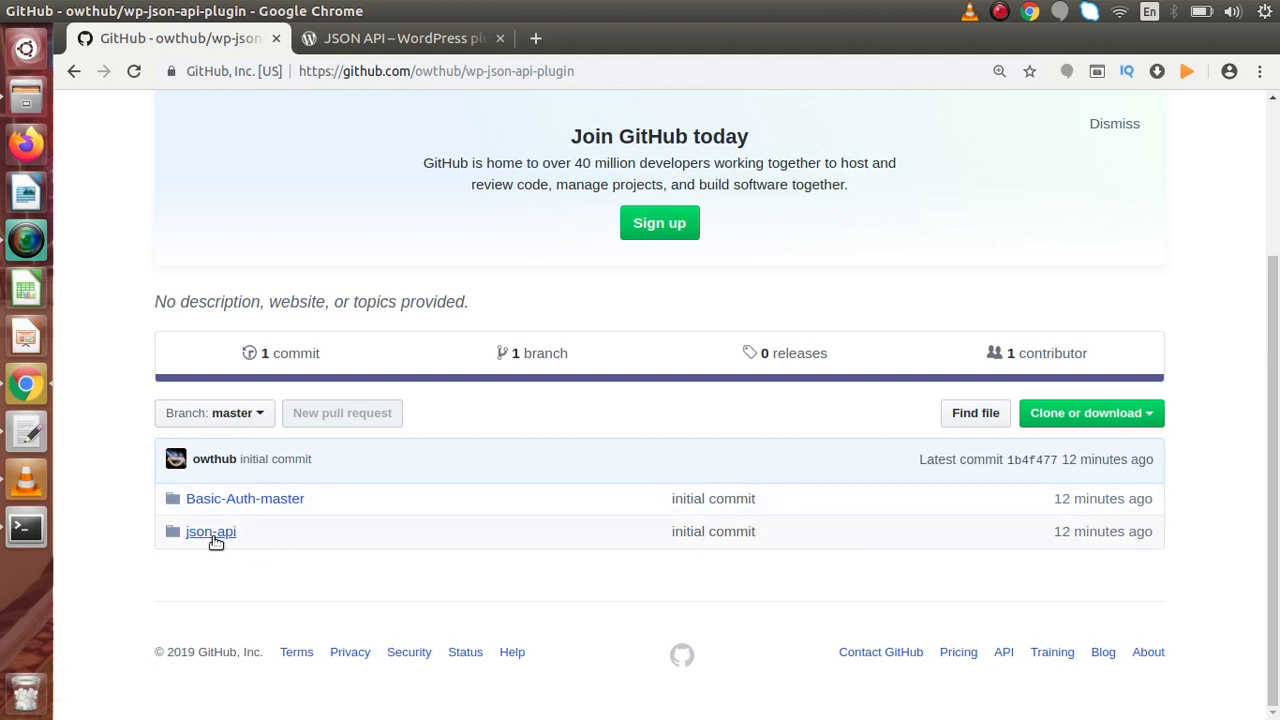
pyautogui.click(210, 532)
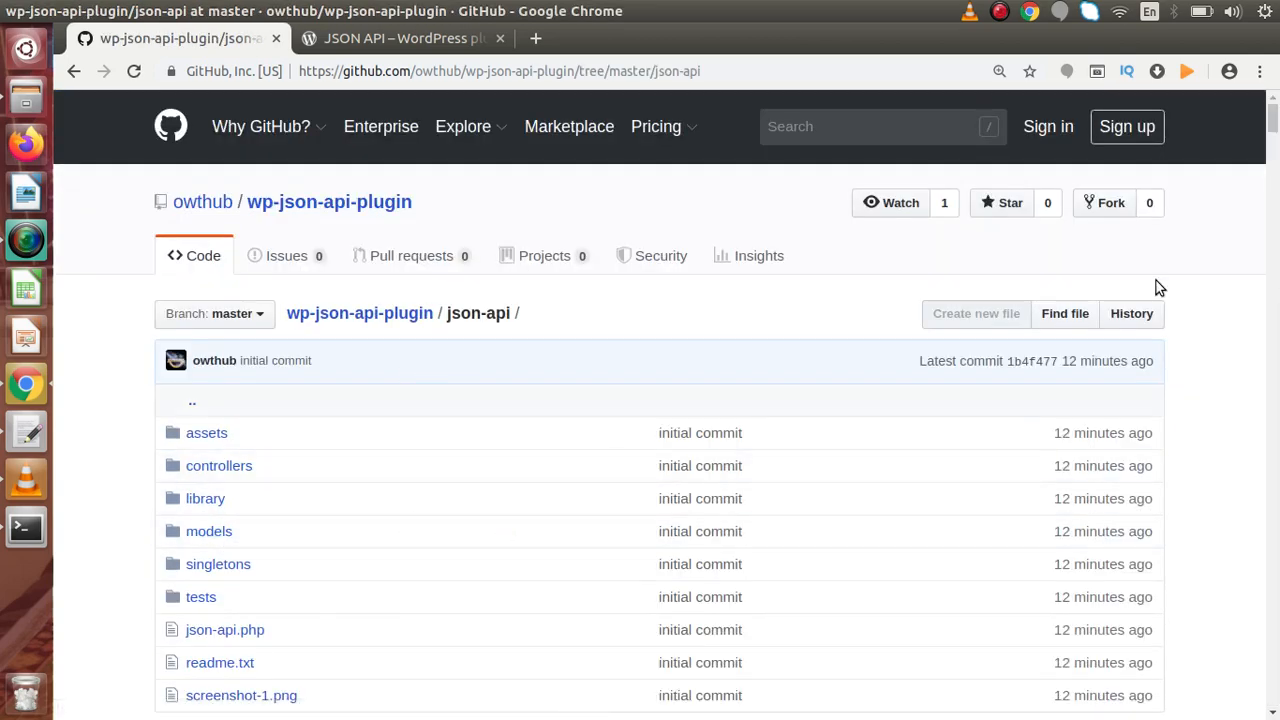
pyautogui.click(74, 72)
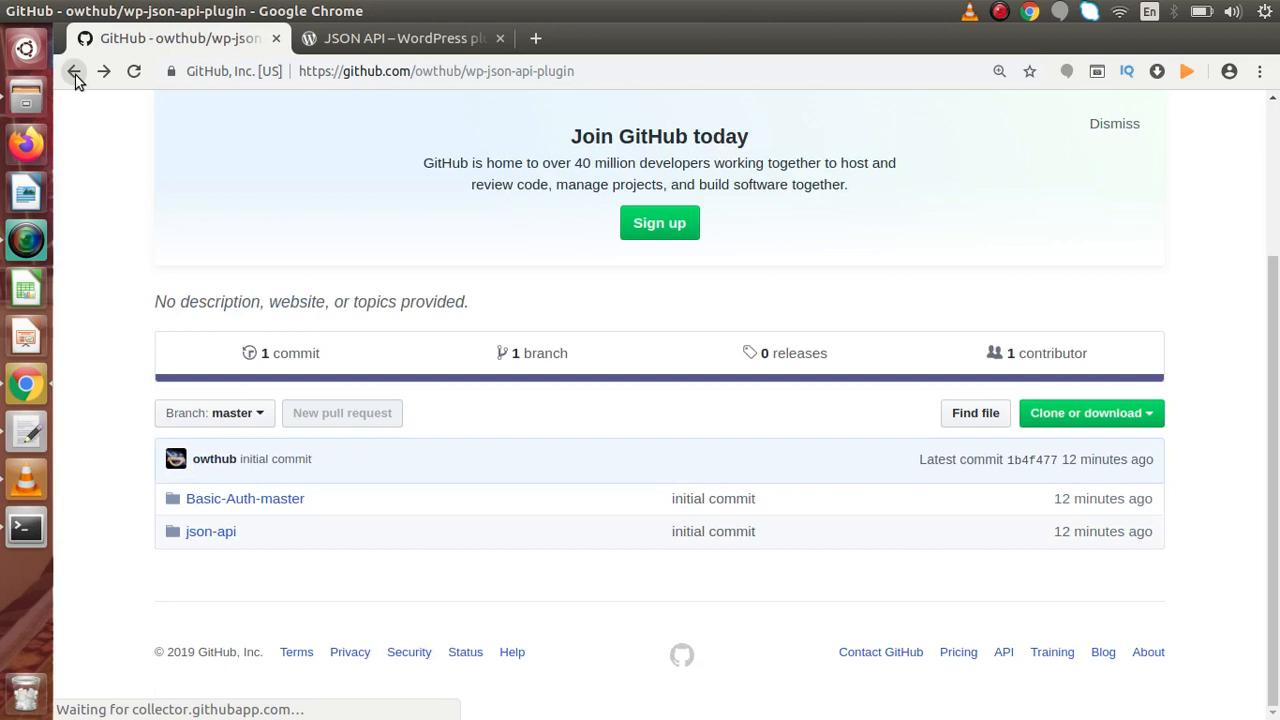
pyautogui.moveTo(308, 532)
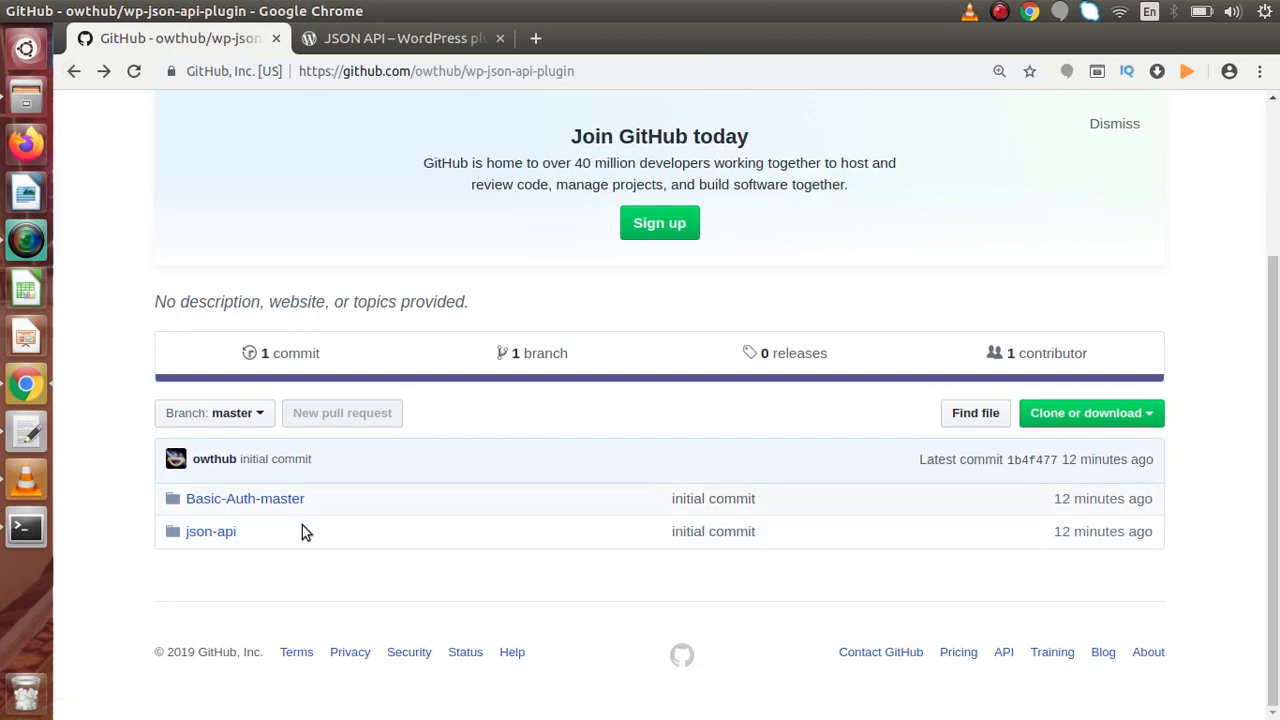
pyautogui.moveTo(356, 534)
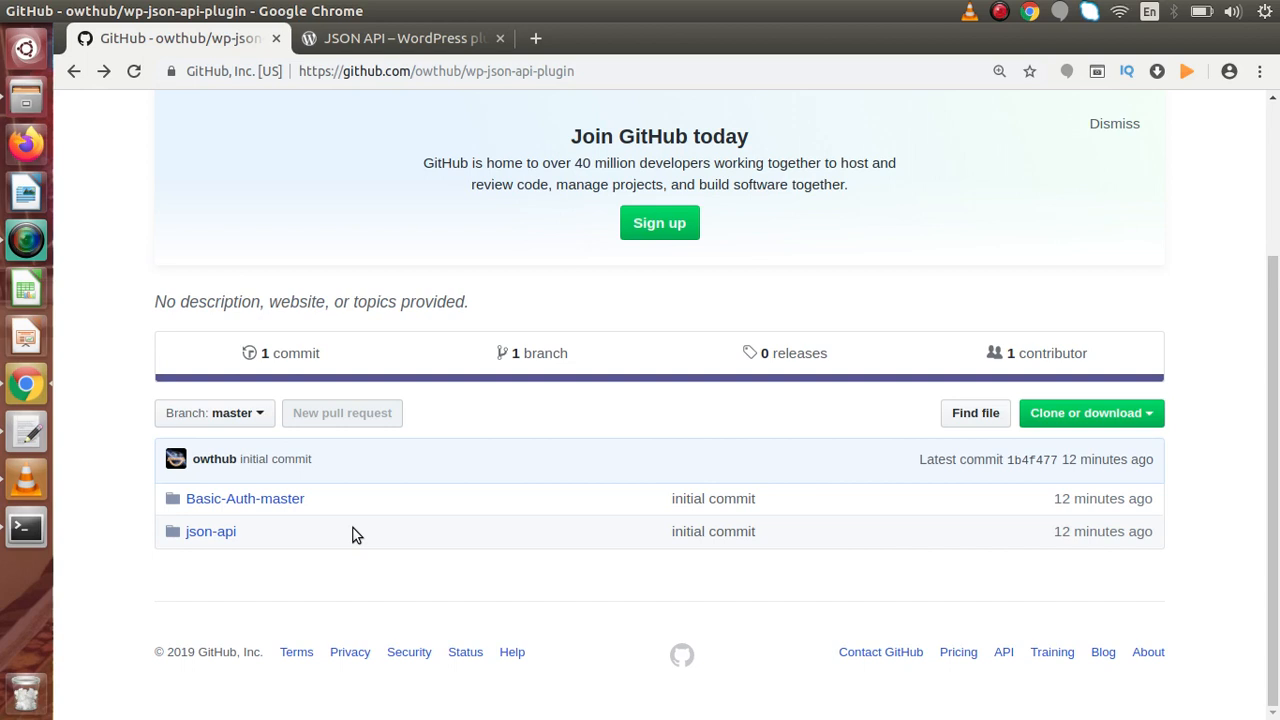
pyautogui.click(1084, 412)
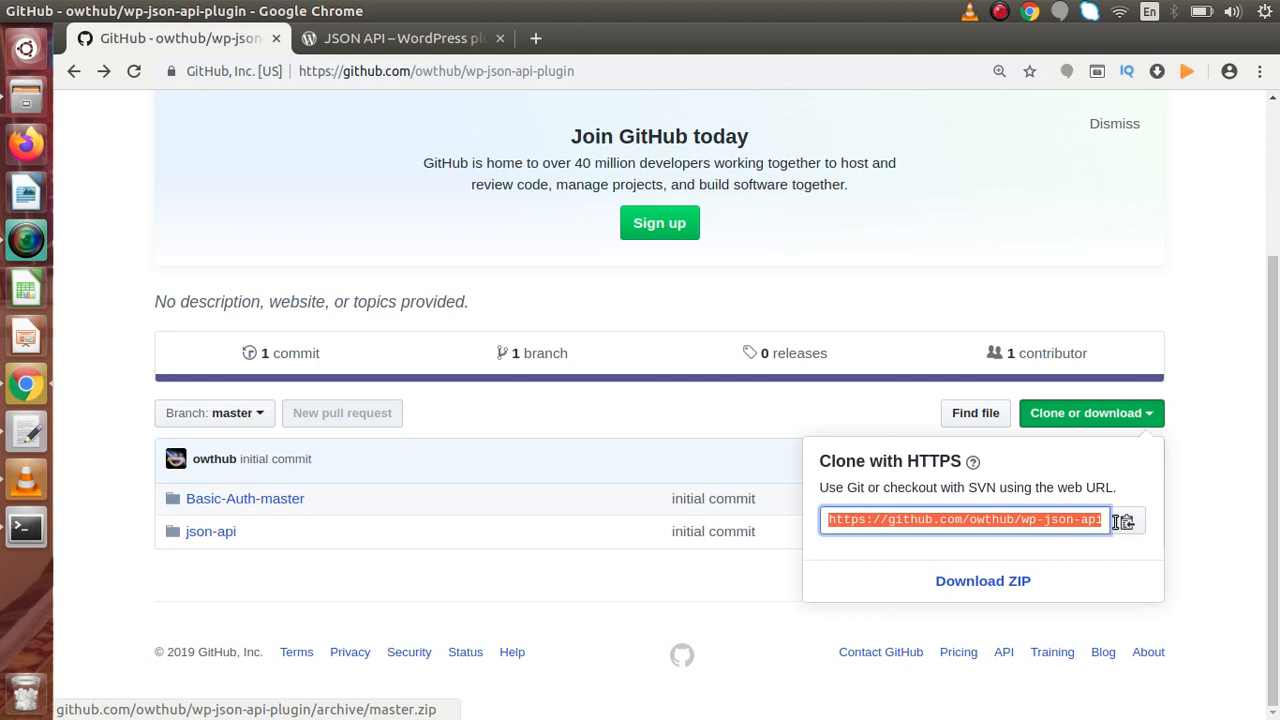
pyautogui.click(316, 508)
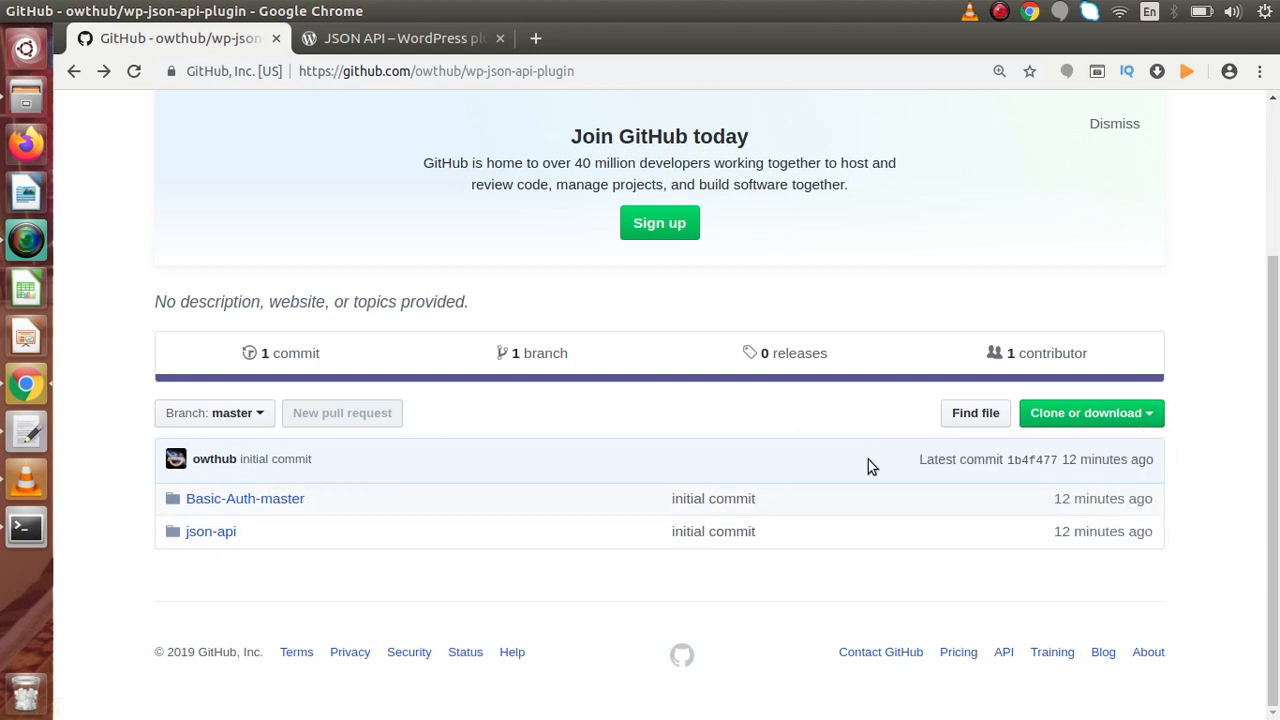
pyautogui.click(1084, 412)
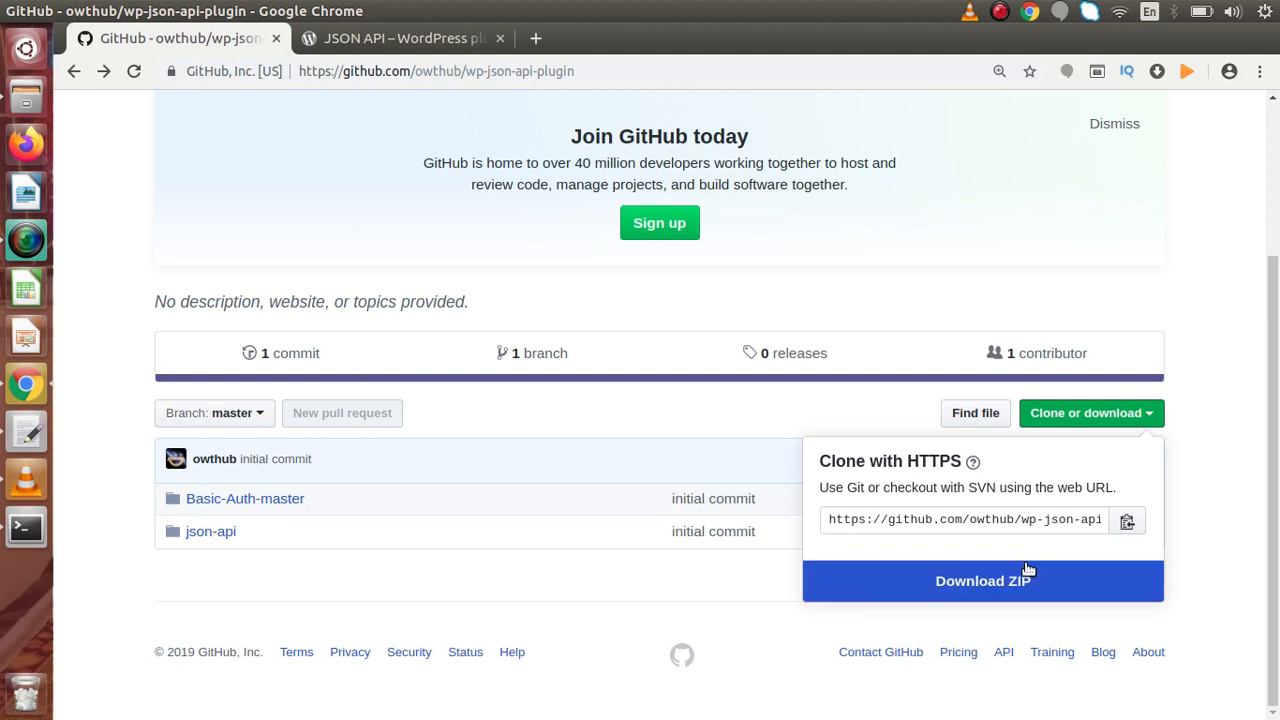
pyautogui.moveTo(1070, 588)
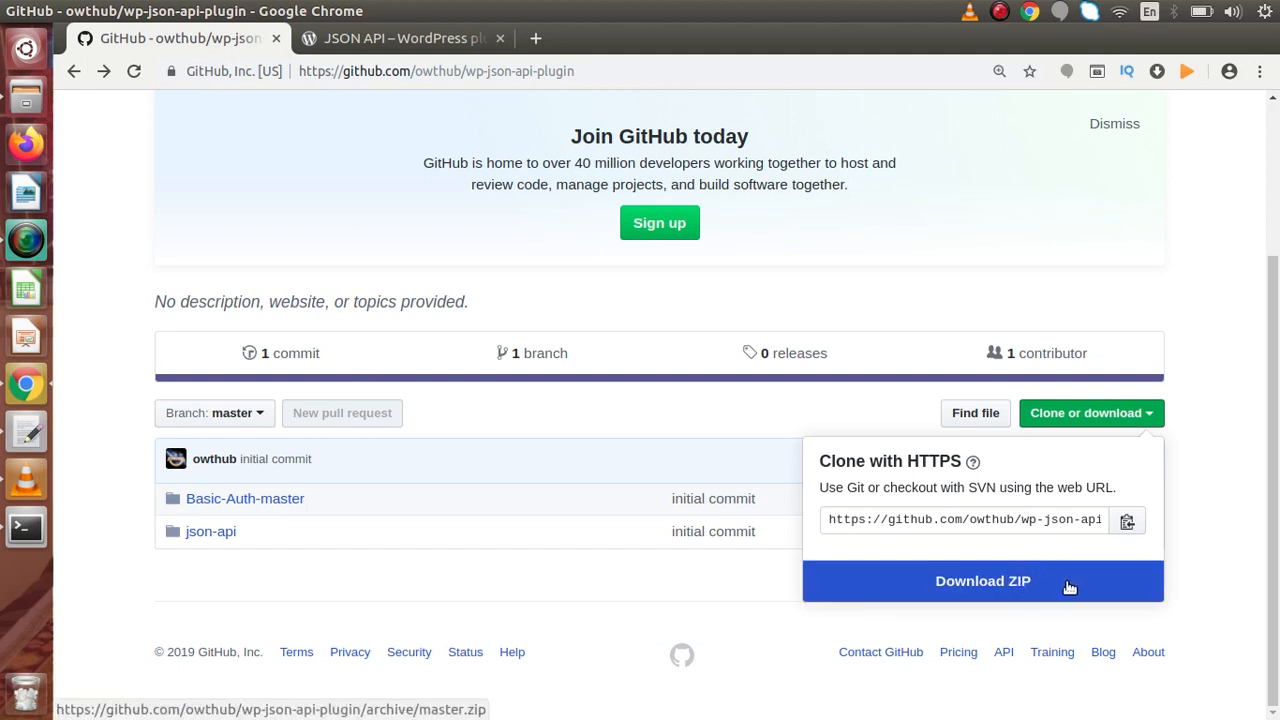
pyautogui.moveTo(1060, 584)
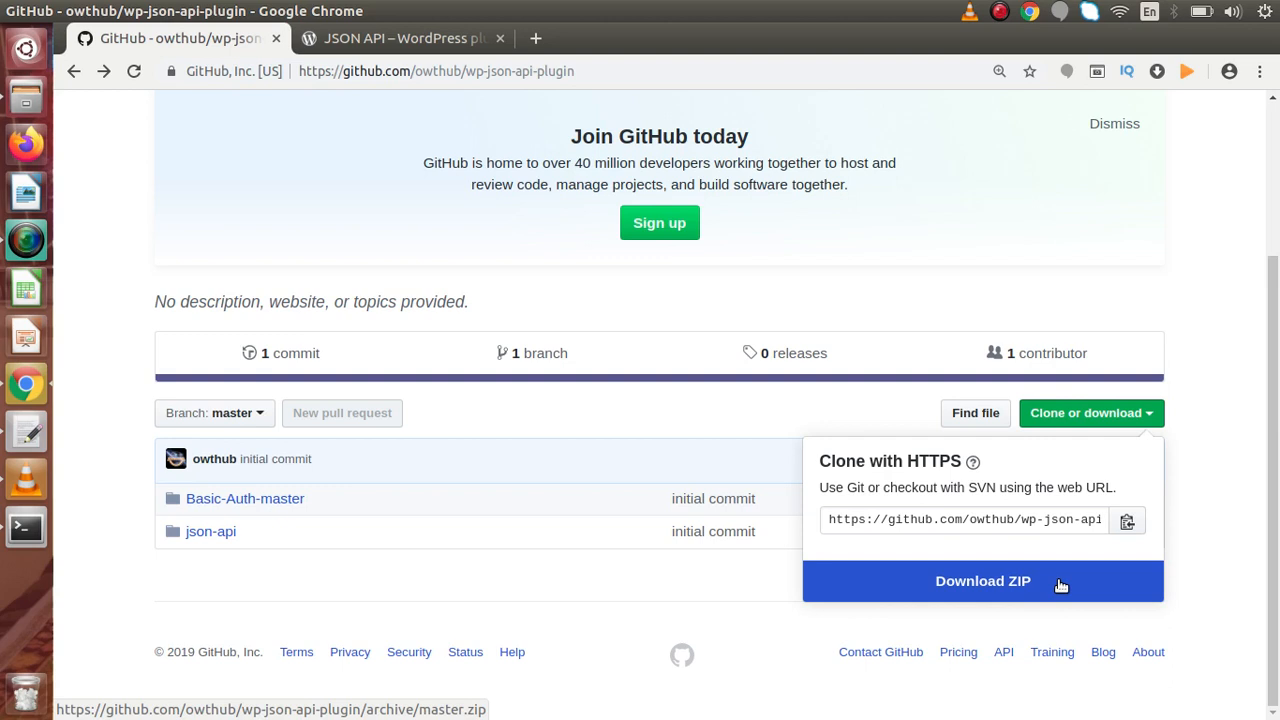
pyautogui.moveTo(688, 400)
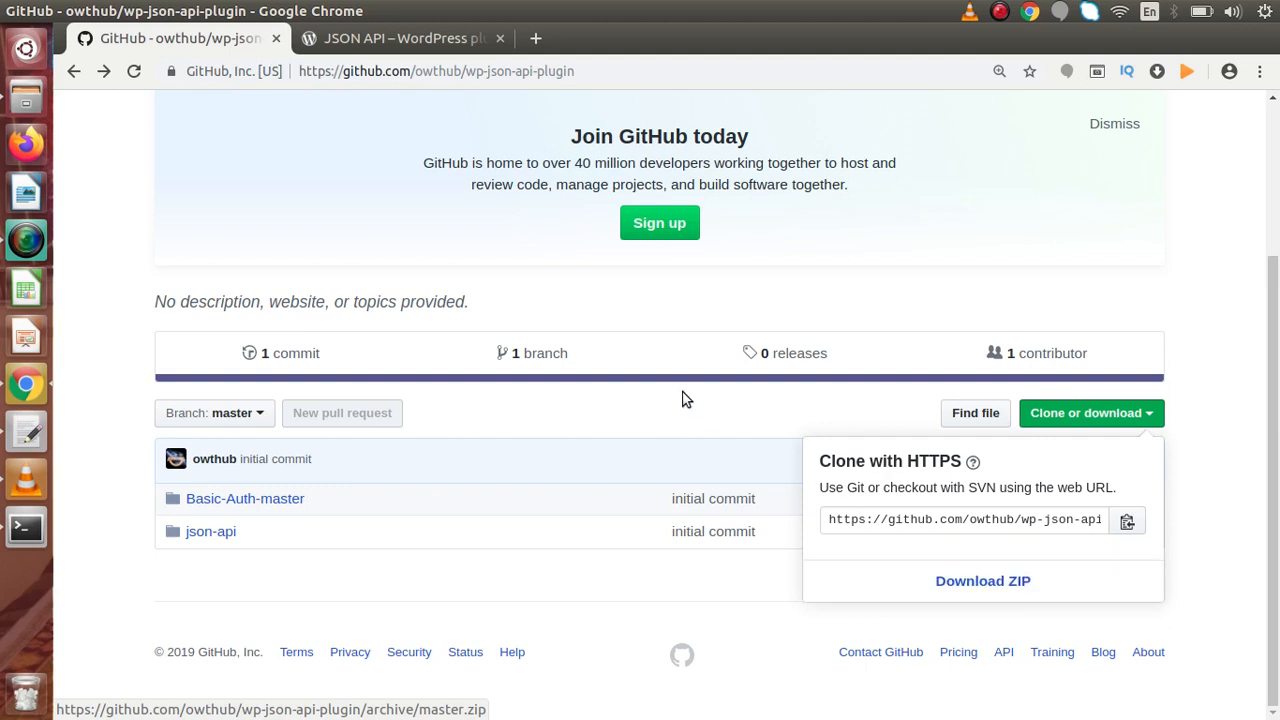
pyautogui.click(480, 300)
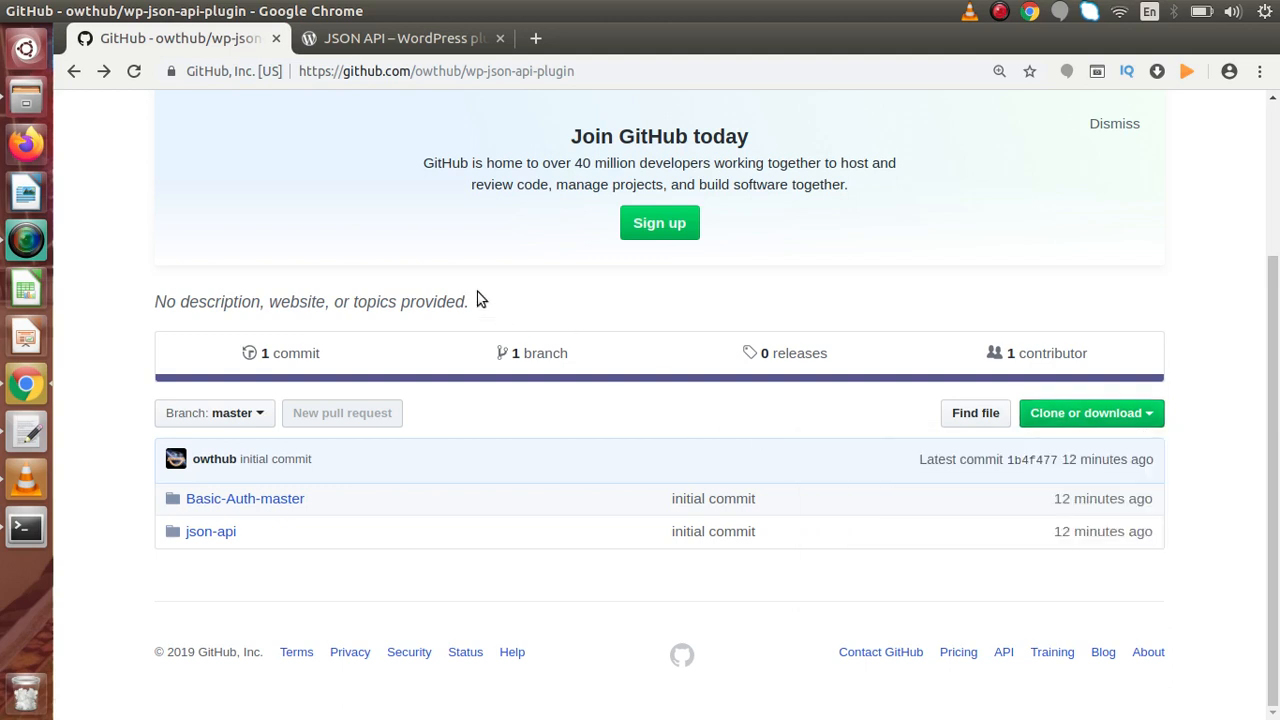
pyautogui.moveTo(636, 184)
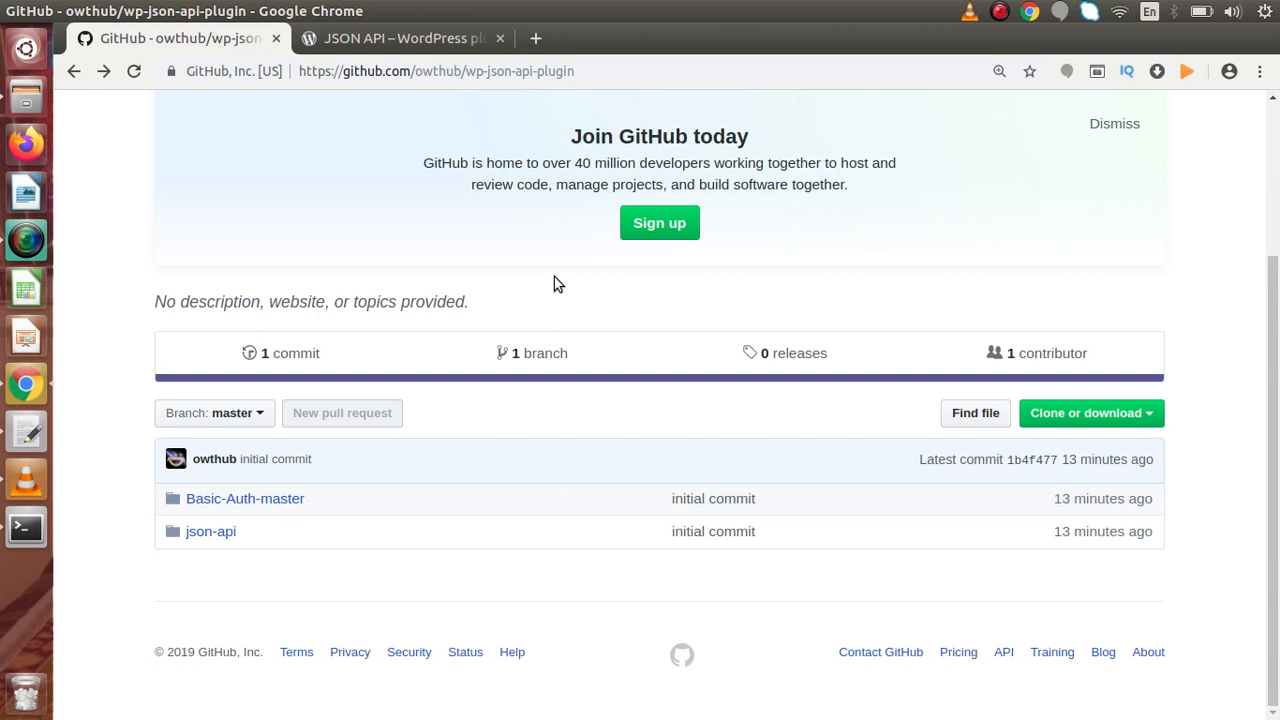
pyautogui.moveTo(540, 352)
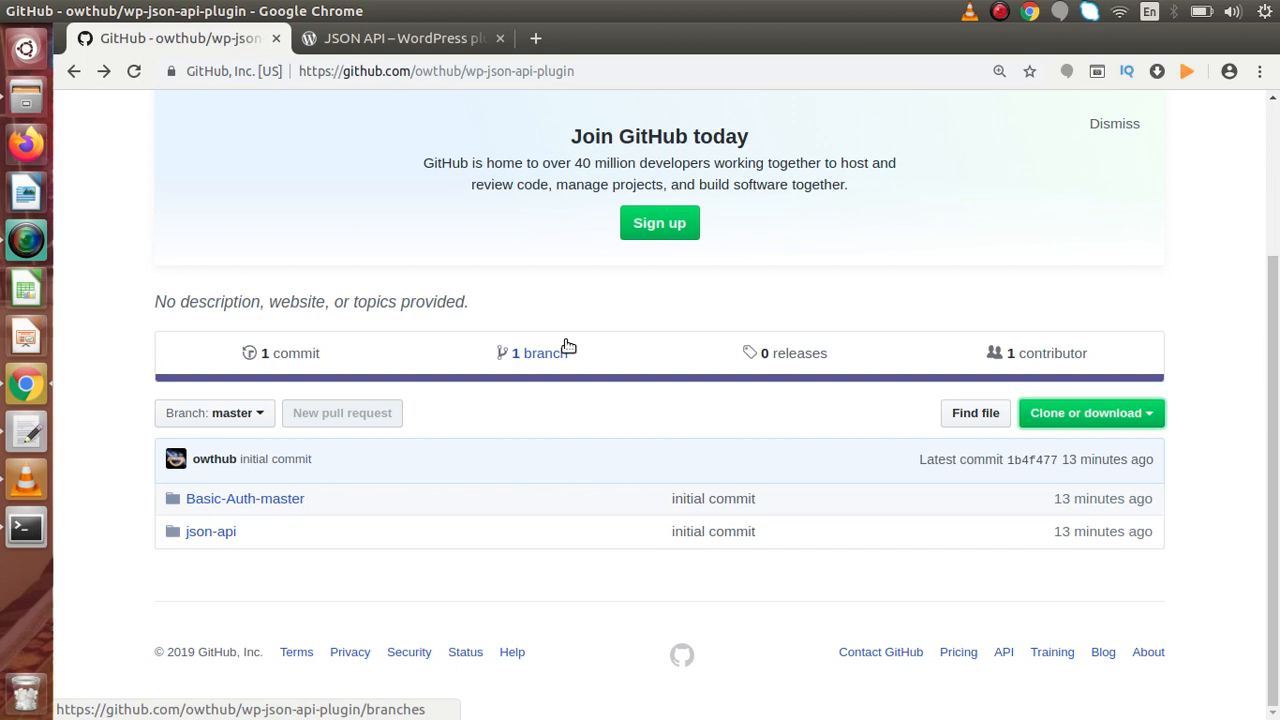
pyautogui.moveTo(380, 260)
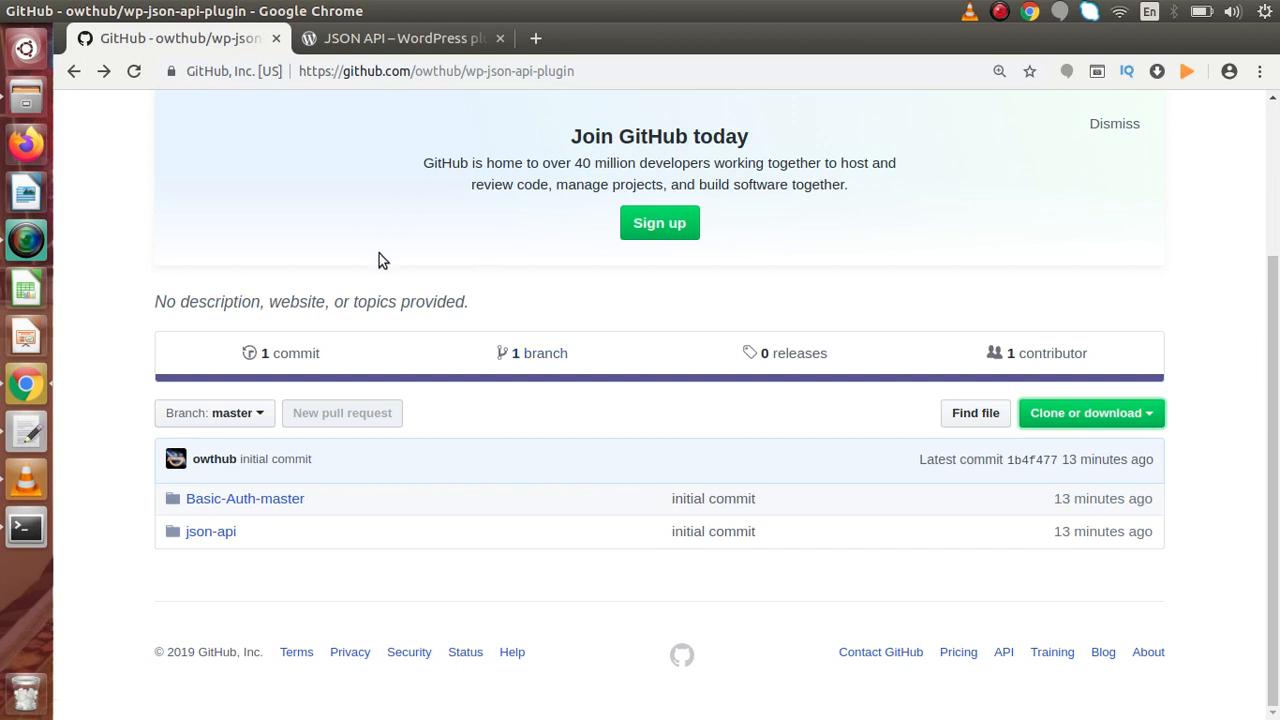
pyautogui.moveTo(560, 308)
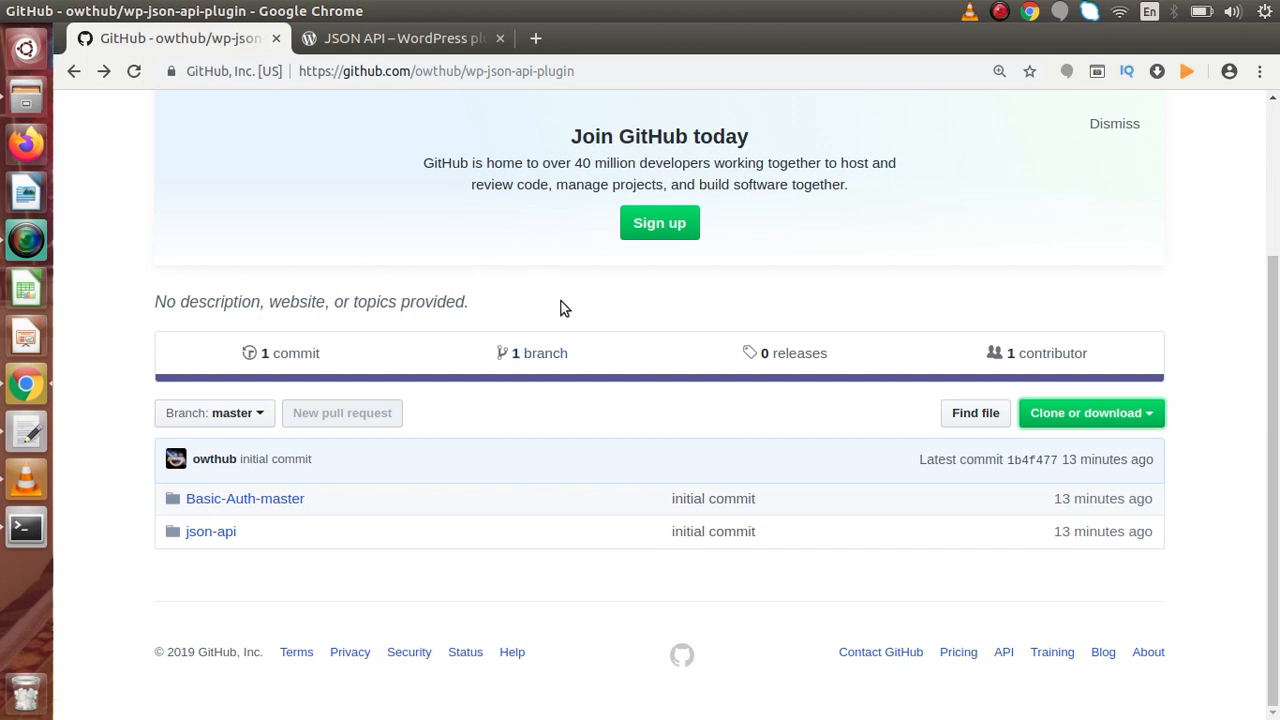
pyautogui.moveTo(138, 396)
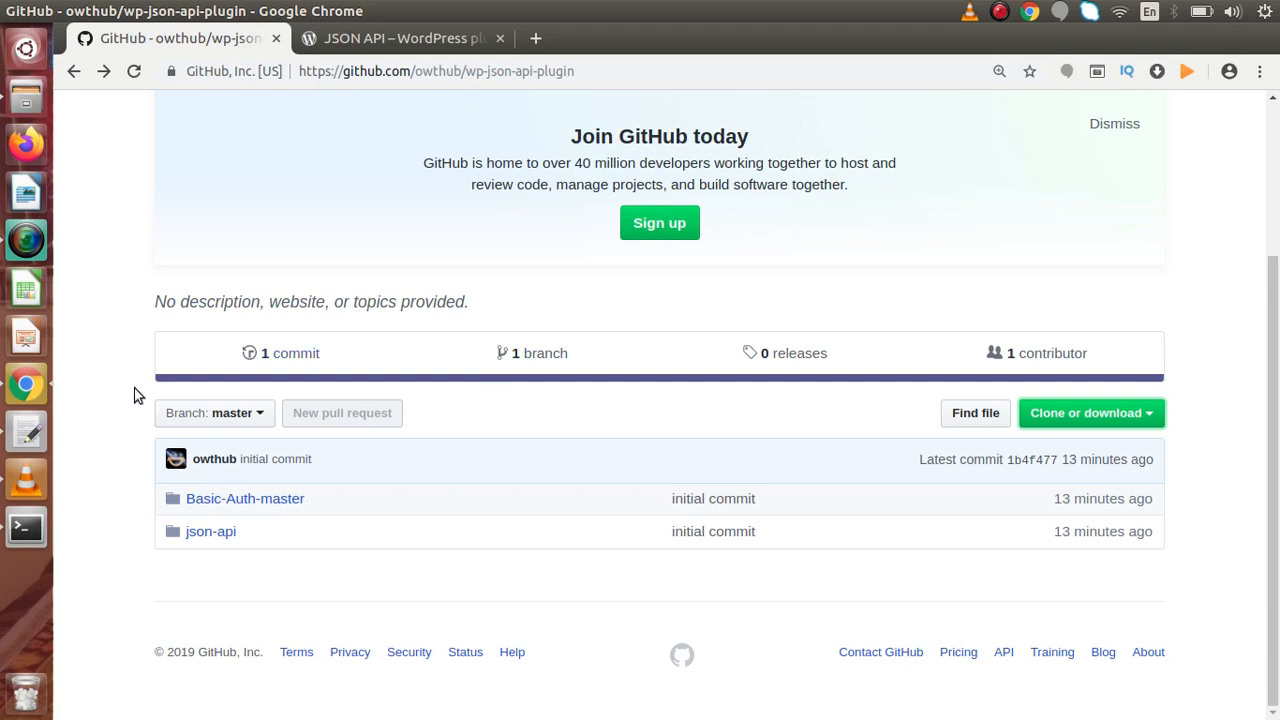
# Bring the gedit Part #18 tutorial notes on missing plugins back to the front
pyautogui.click(24, 432)
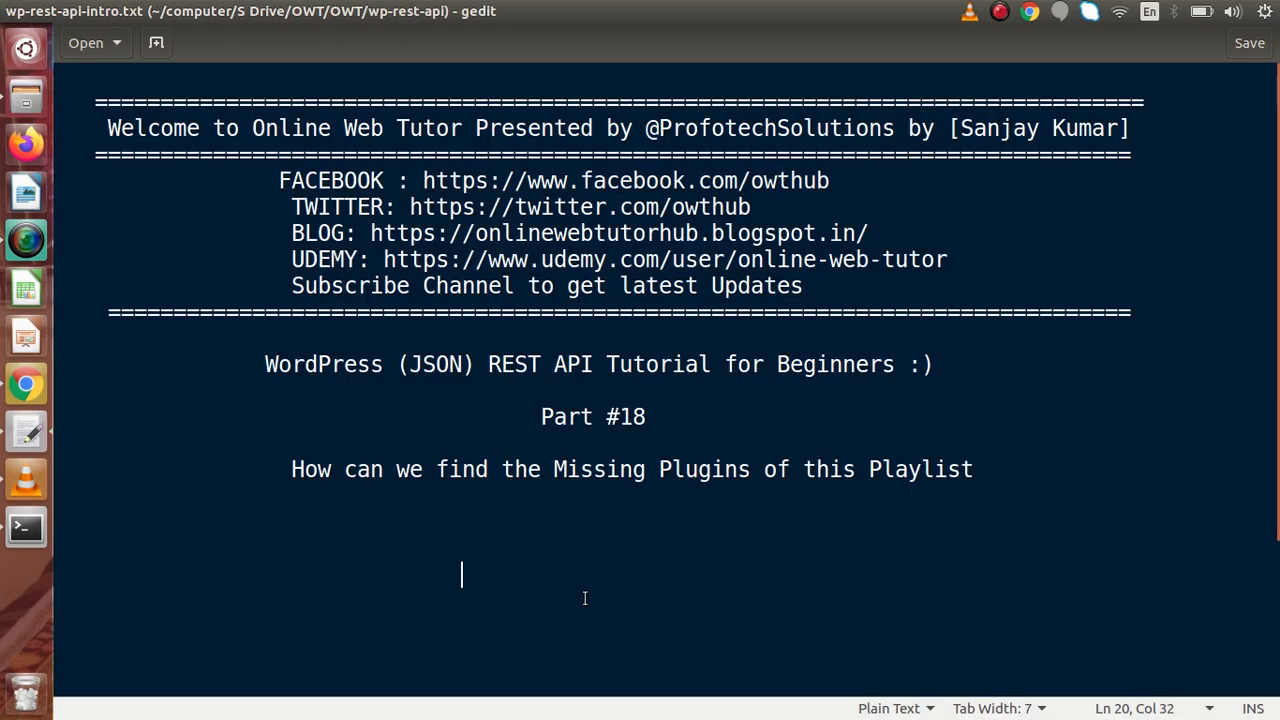